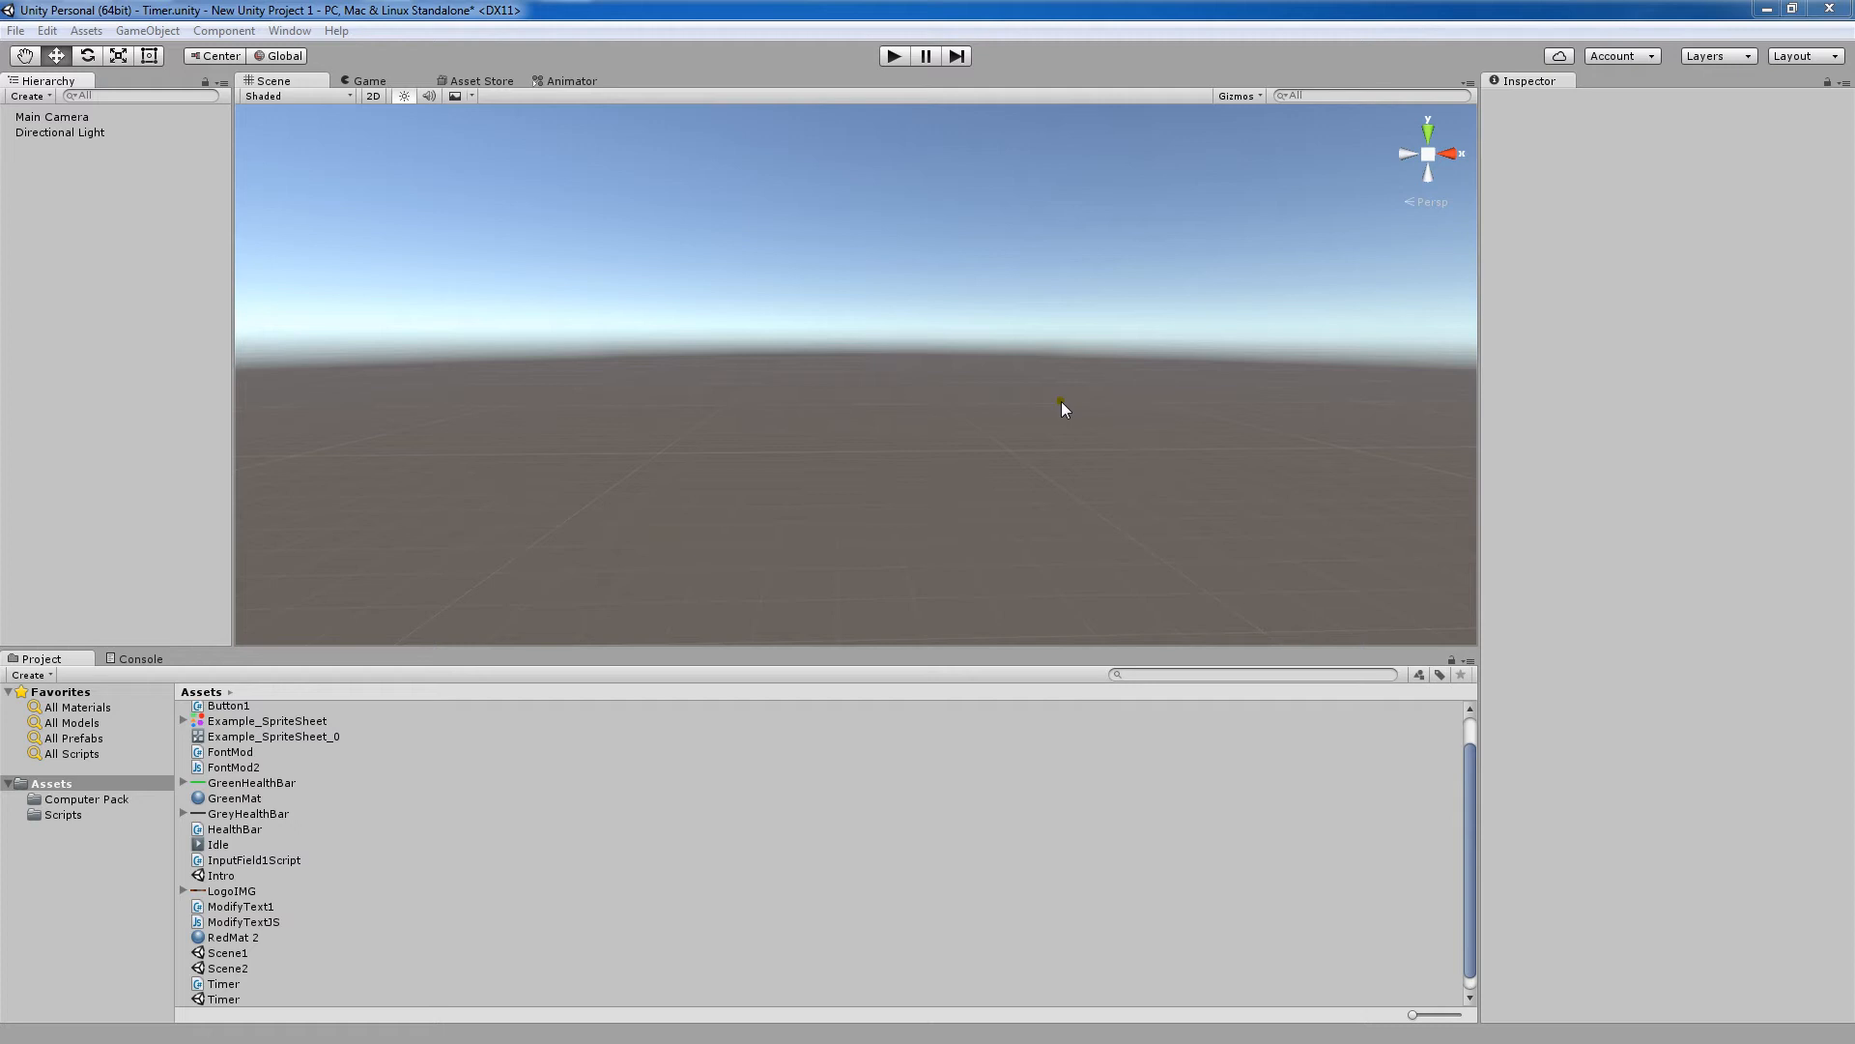
mouse_move(312, 364)
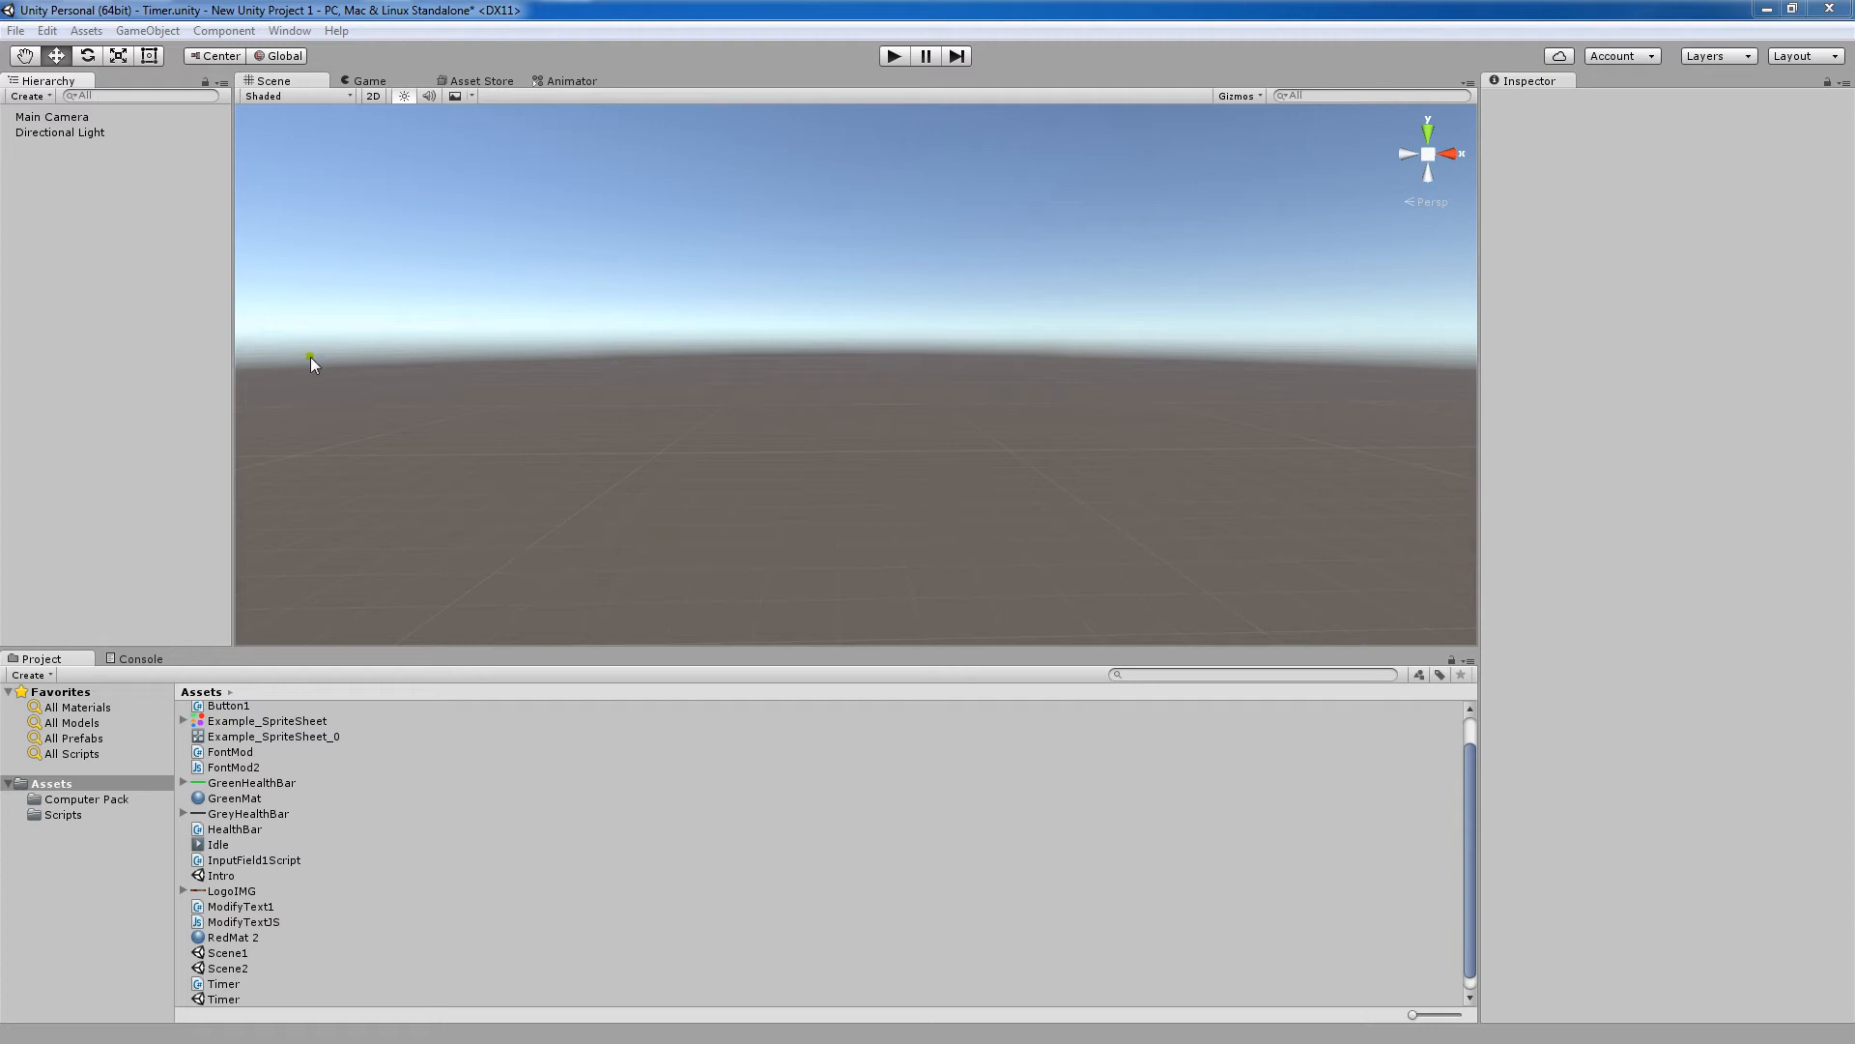
- Create a UI Button from the GameObject menu, adding a Canvas and EventSystem
click(146, 30)
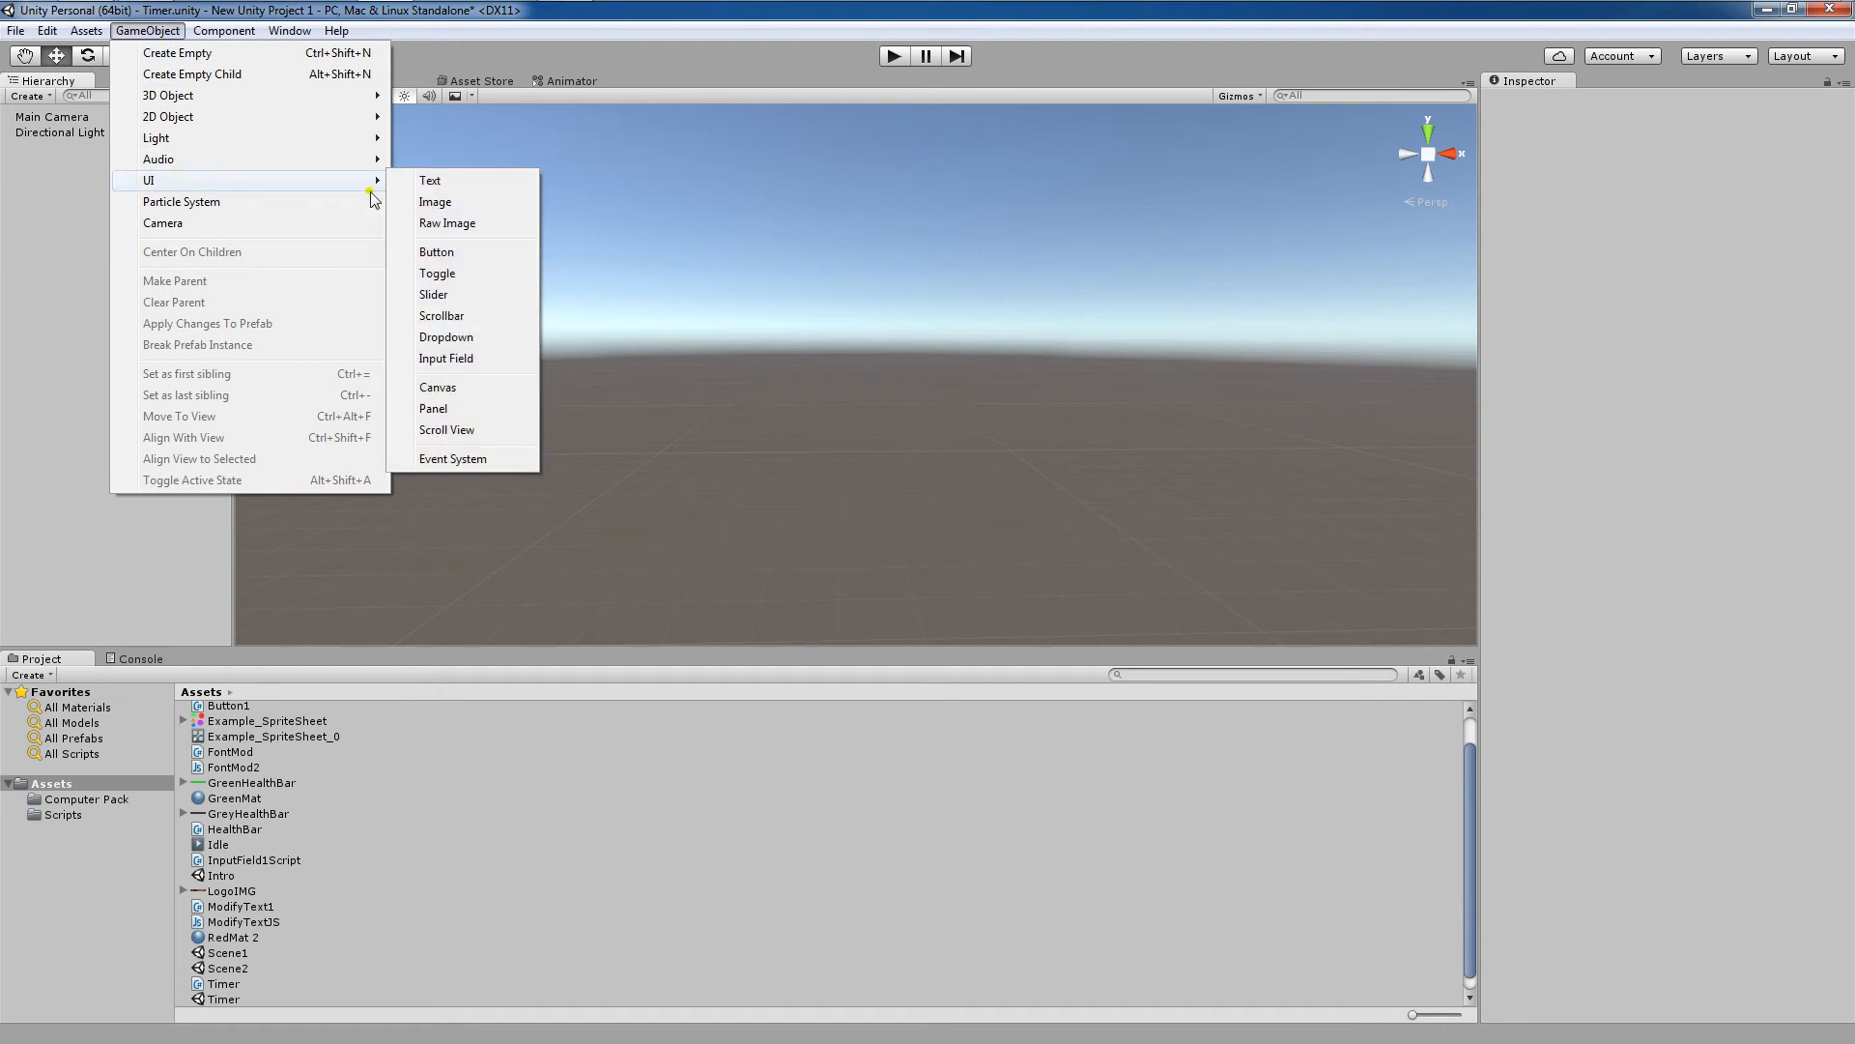
mouse_move(437, 252)
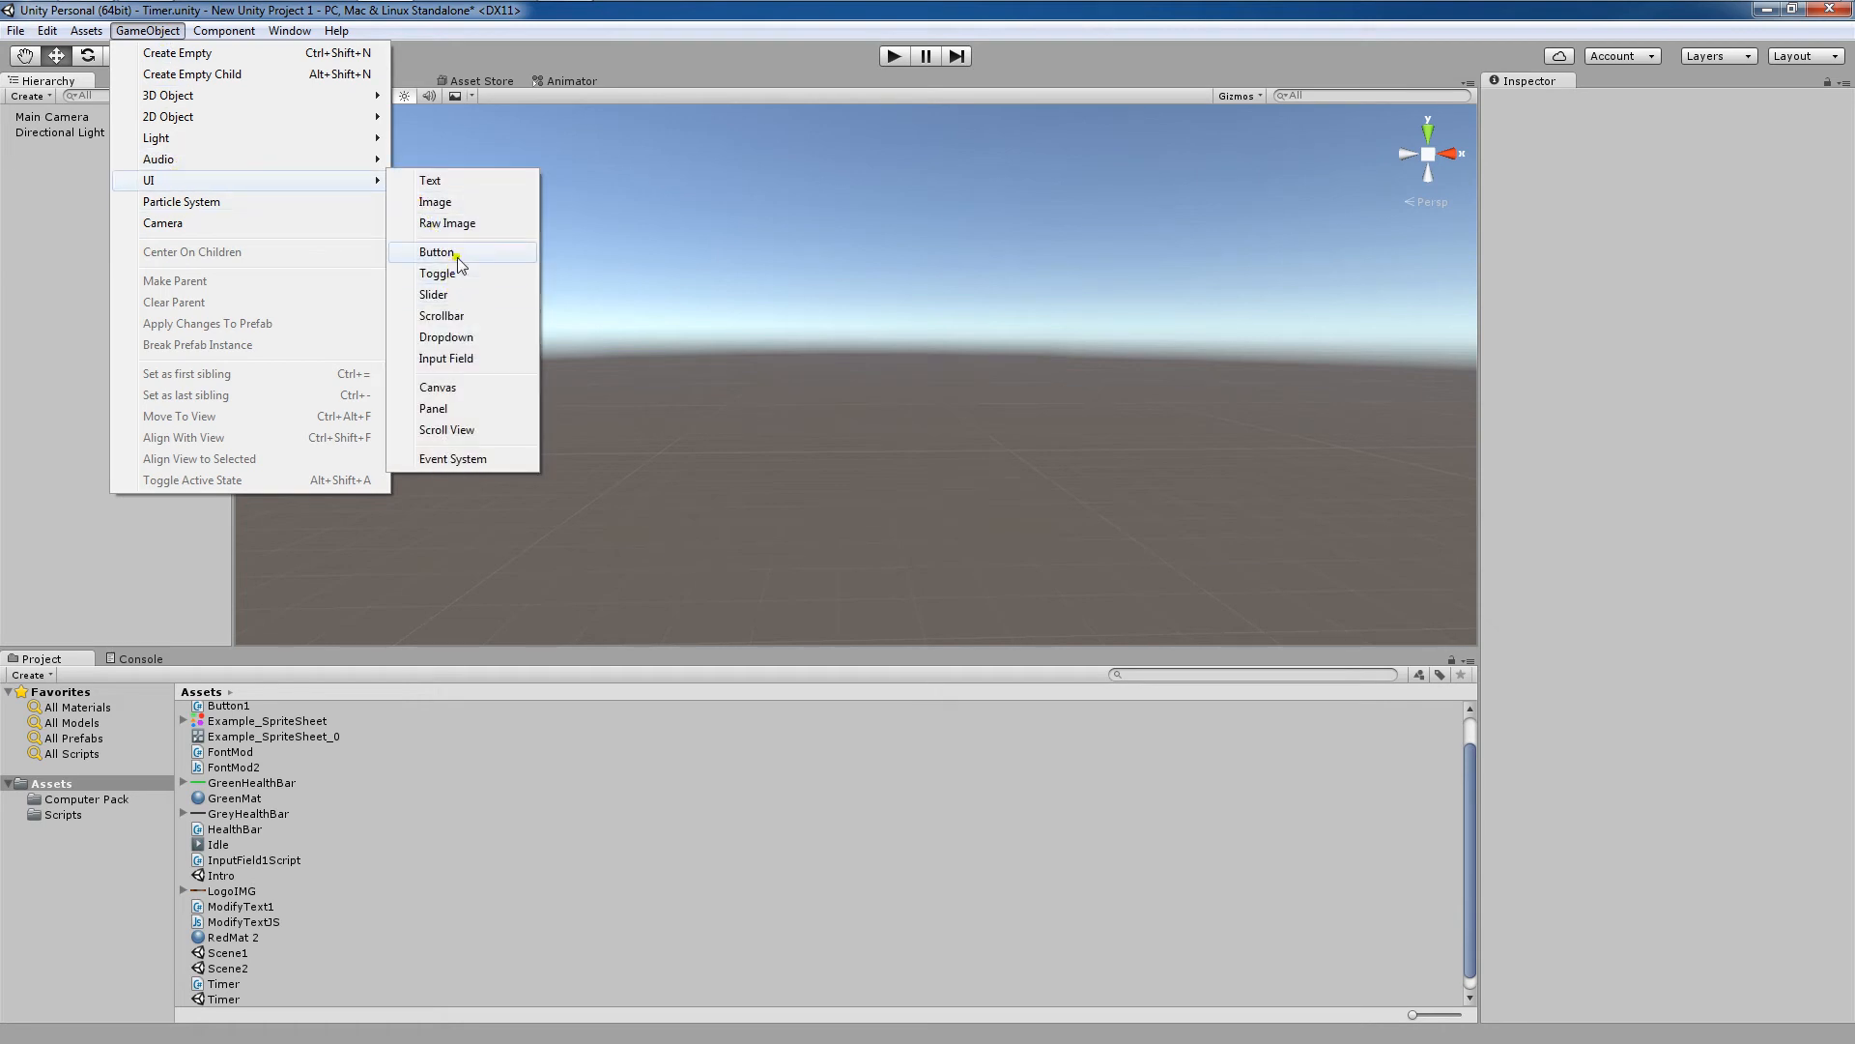
click(437, 251)
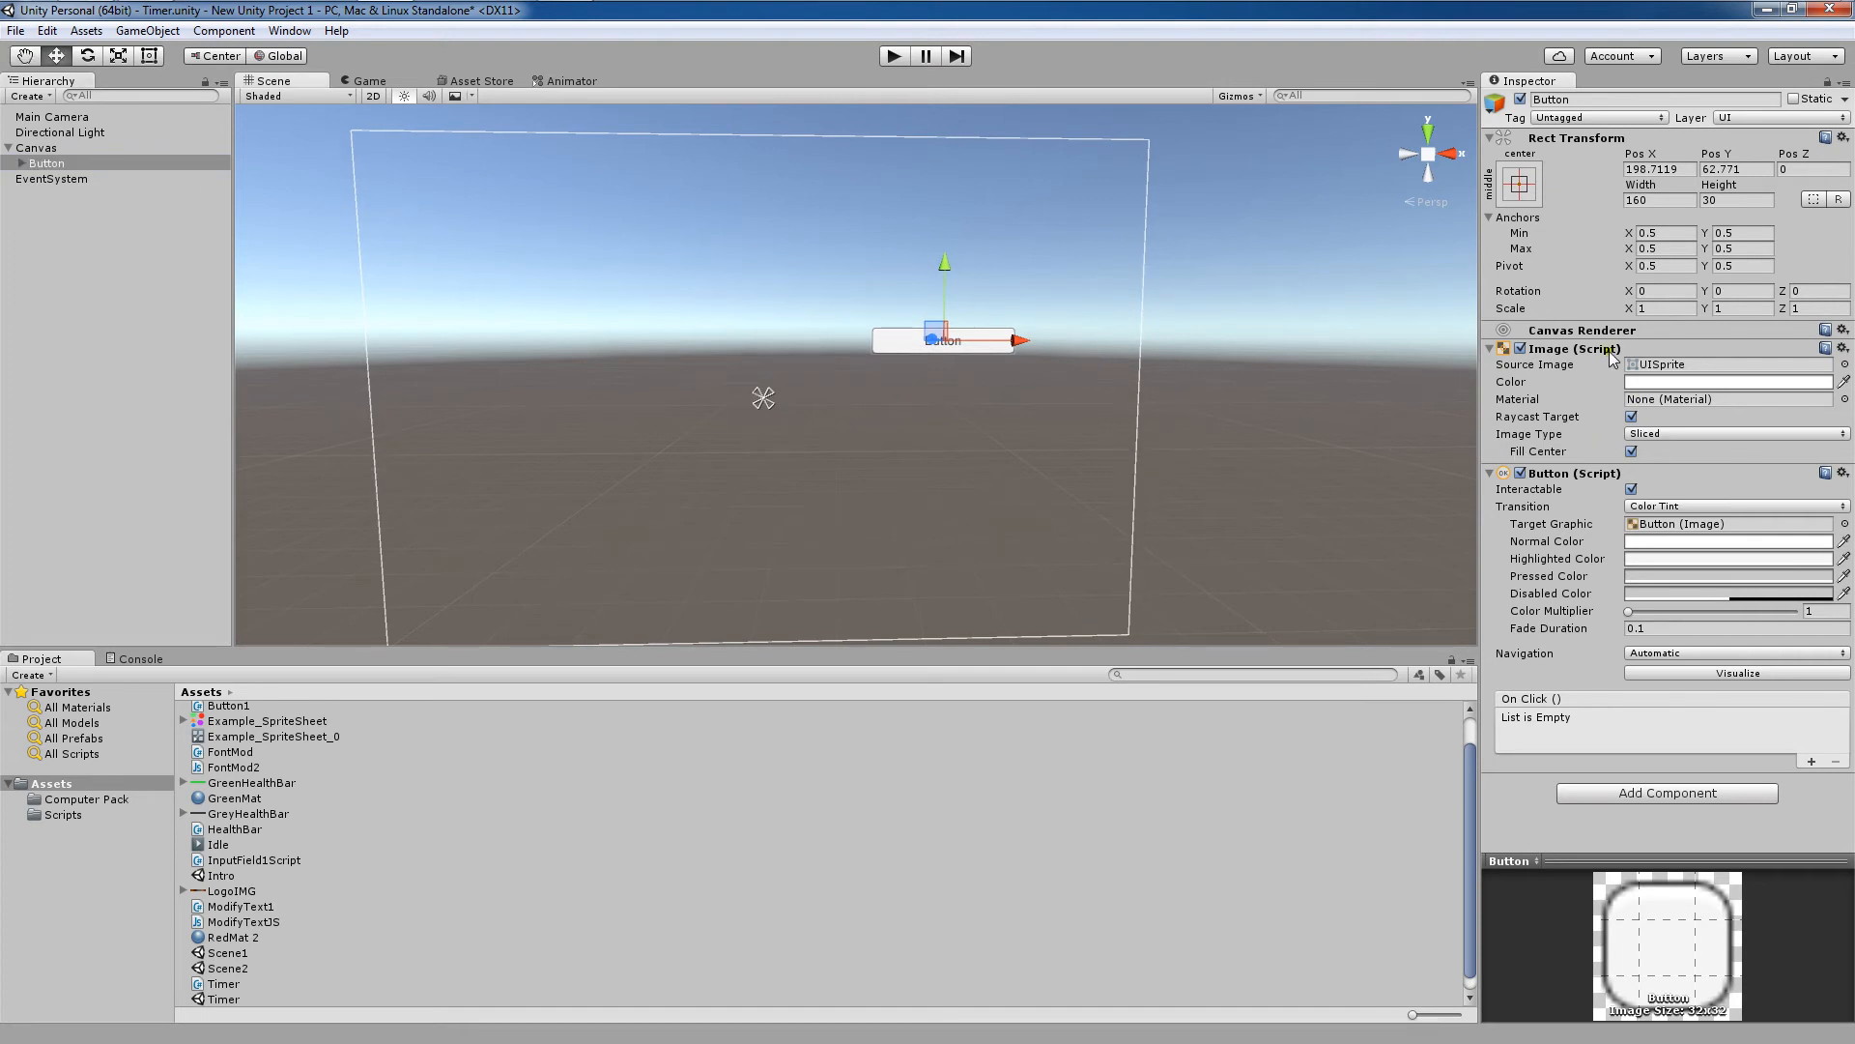
mouse_move(1754, 369)
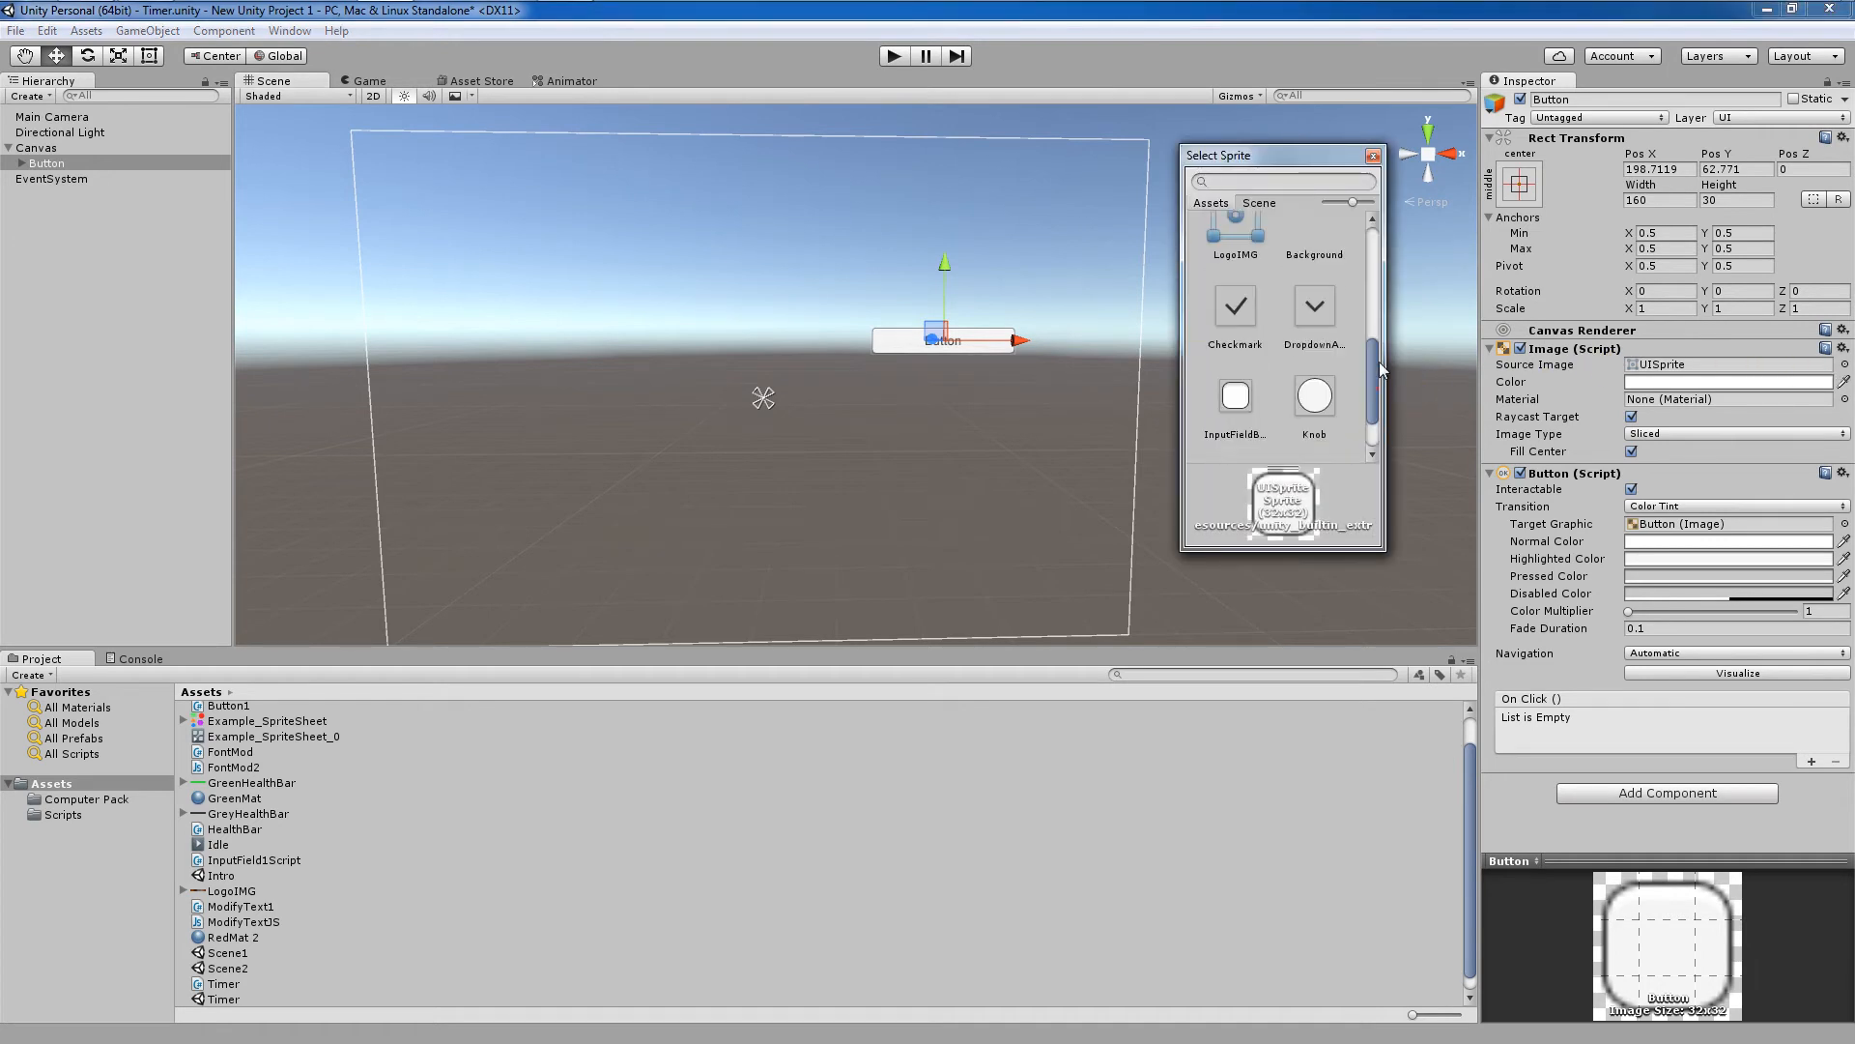
- Try the green and purple hexagon sprites, then settle on the blue diamond sprite
click(1312, 384)
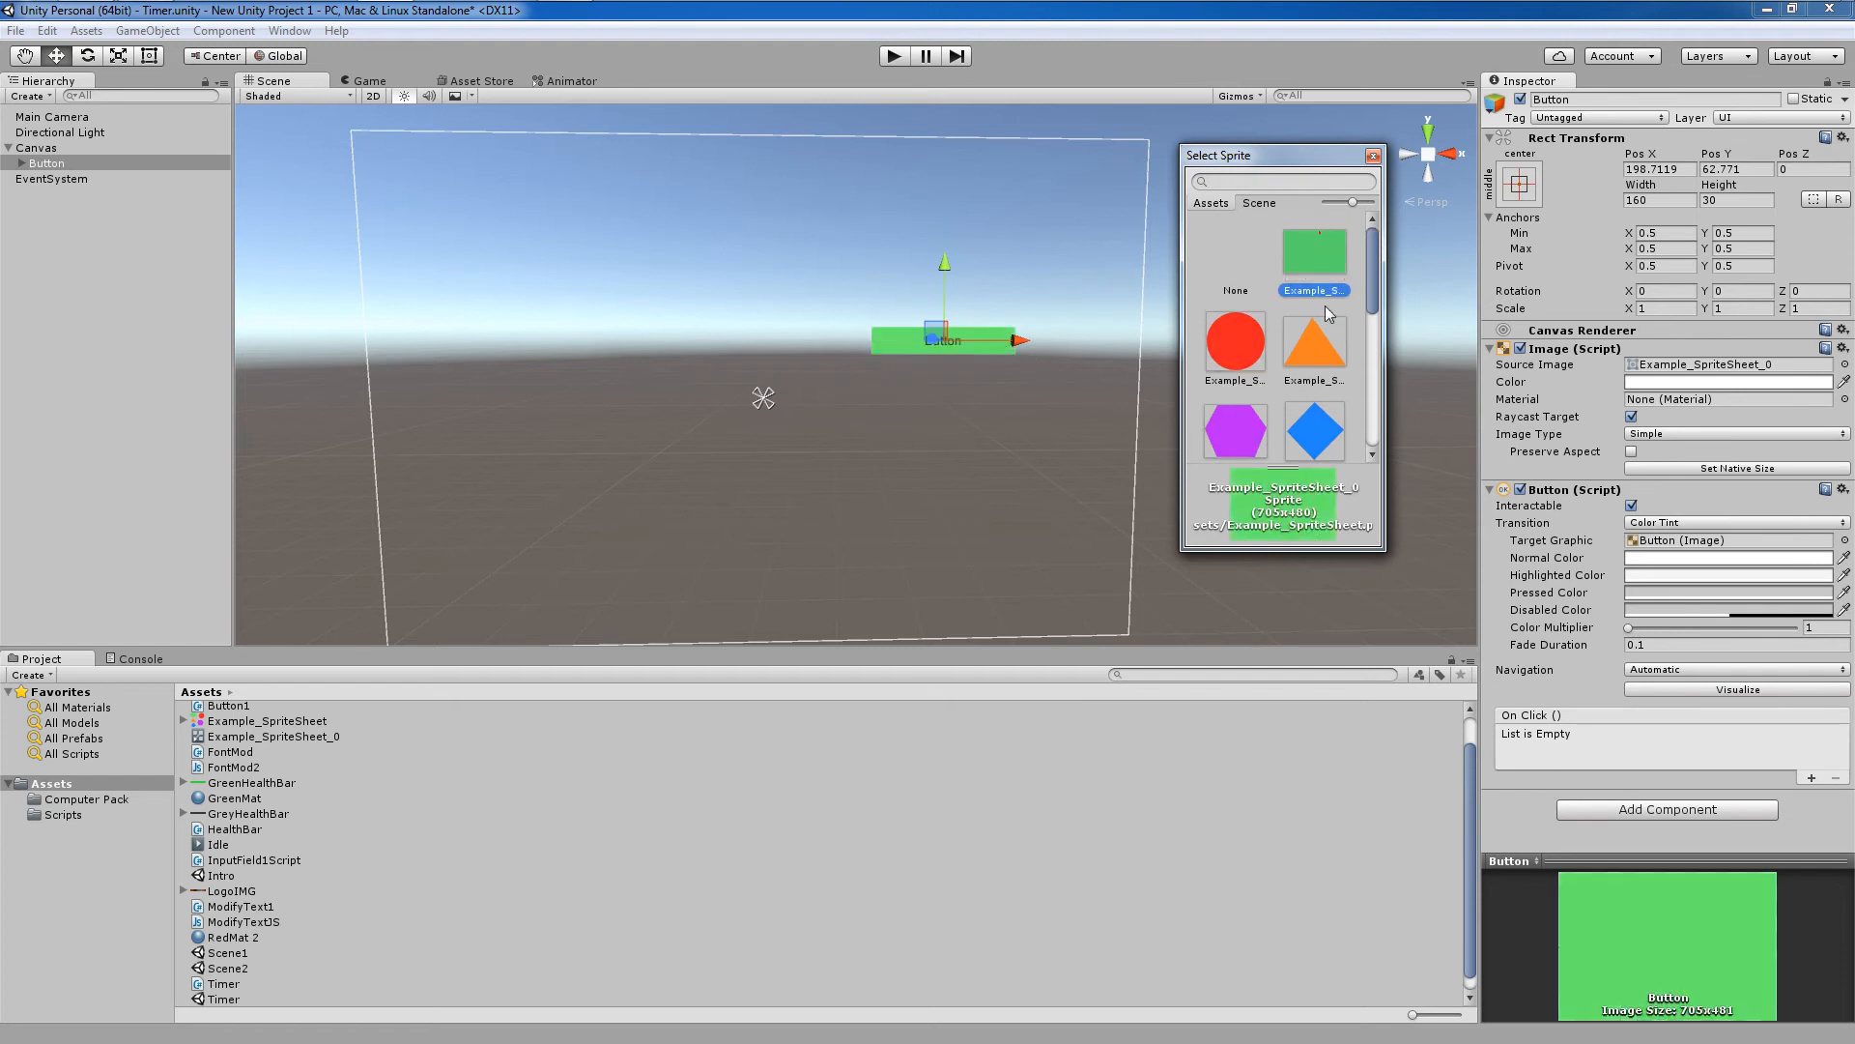
click(1234, 401)
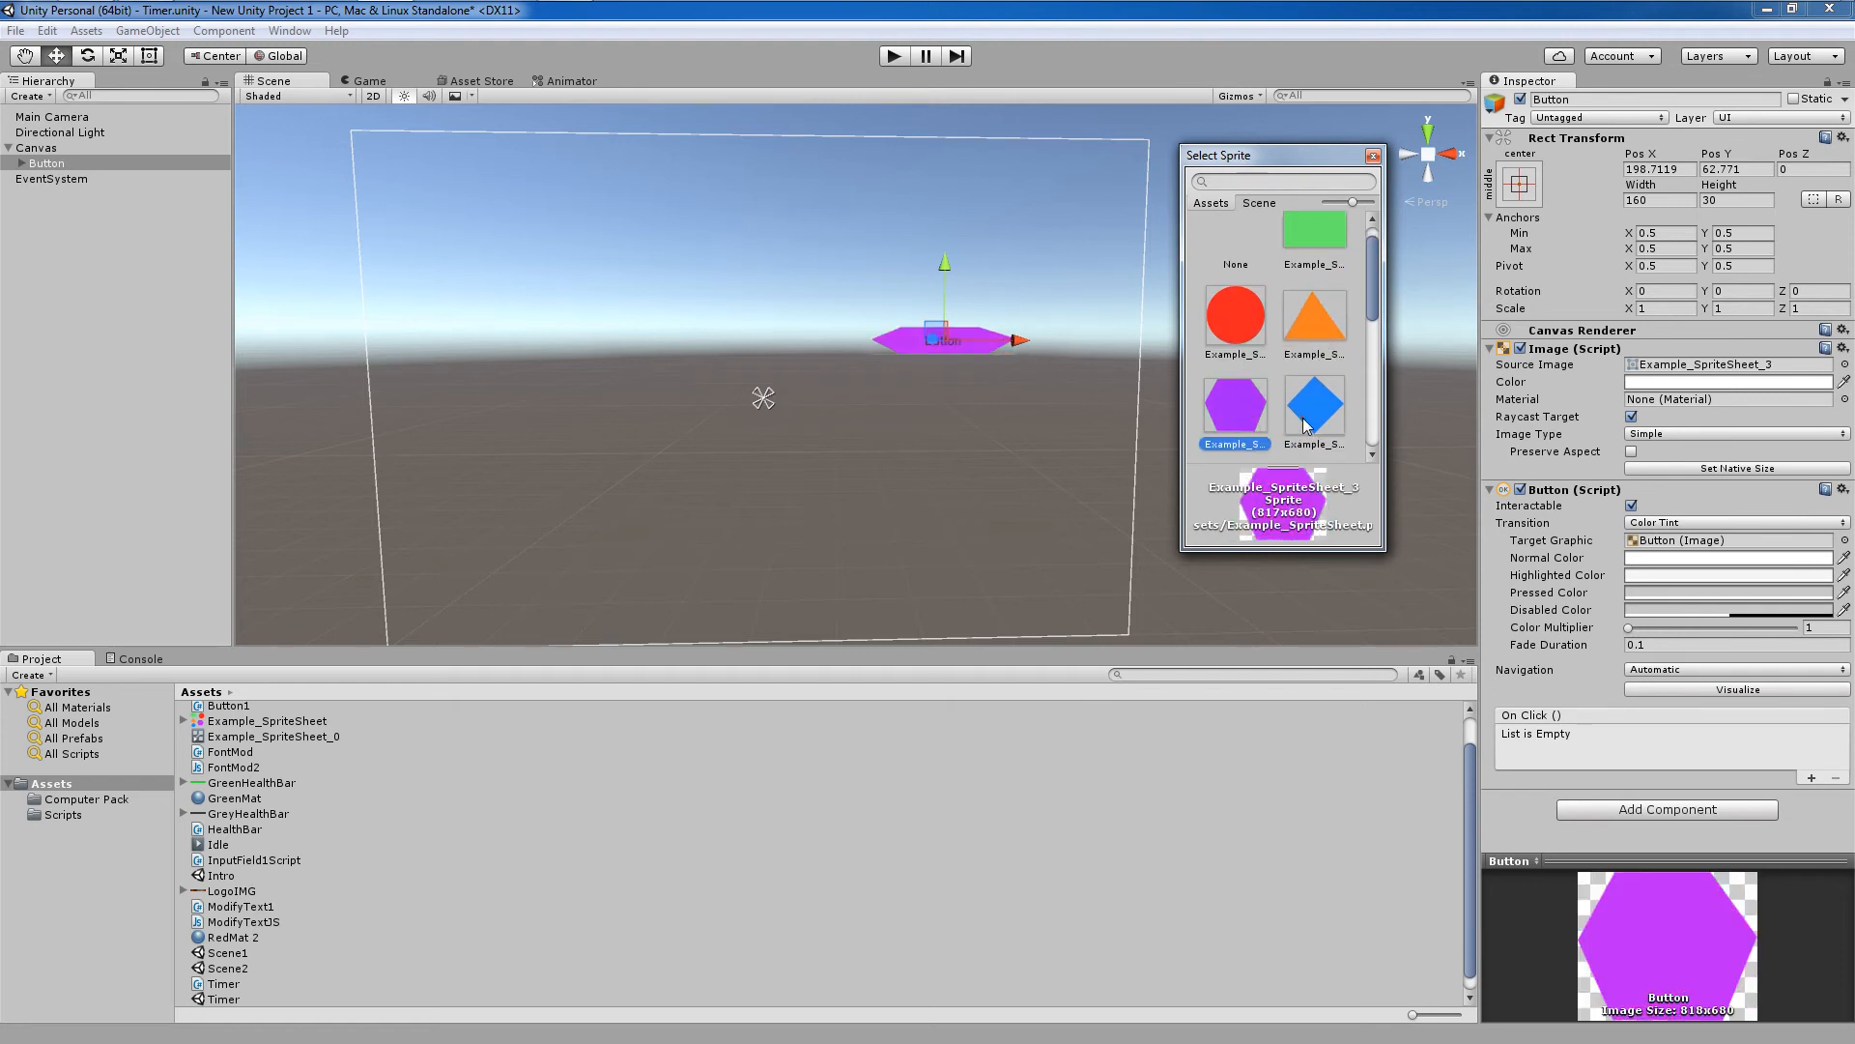
click(1313, 407)
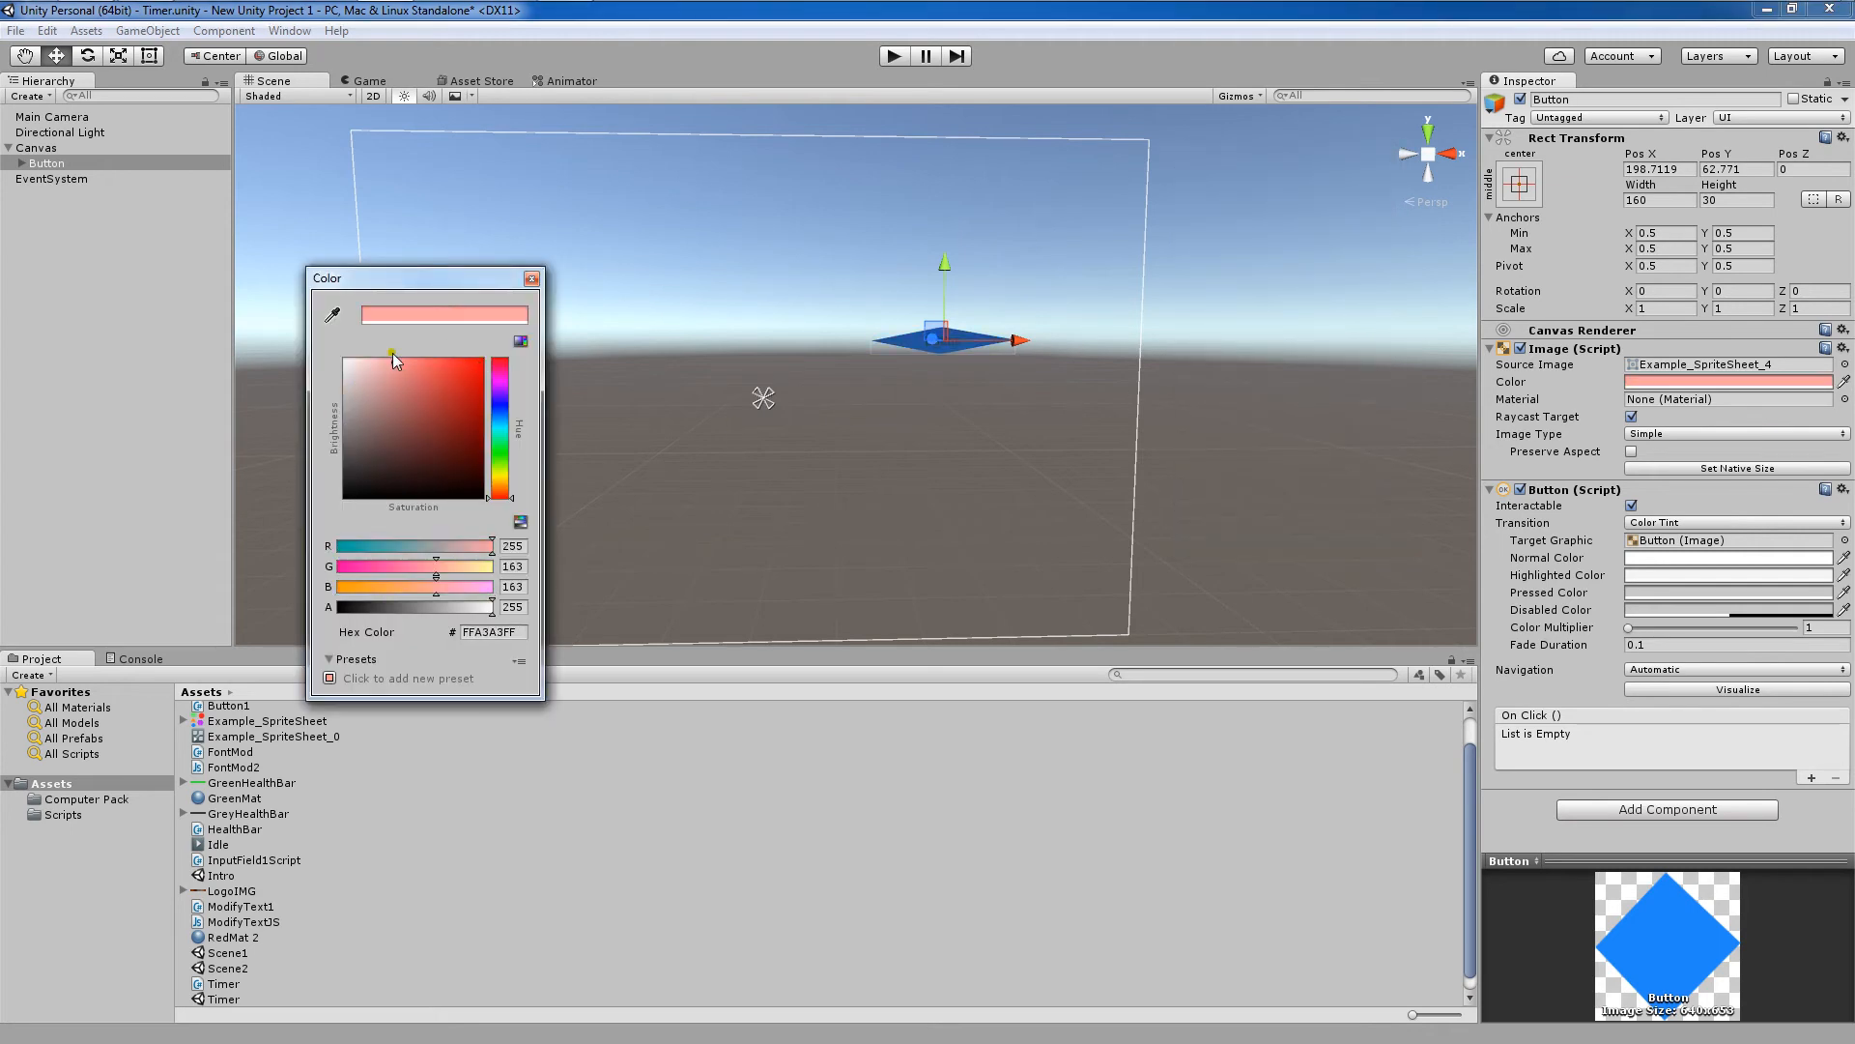
click(518, 343)
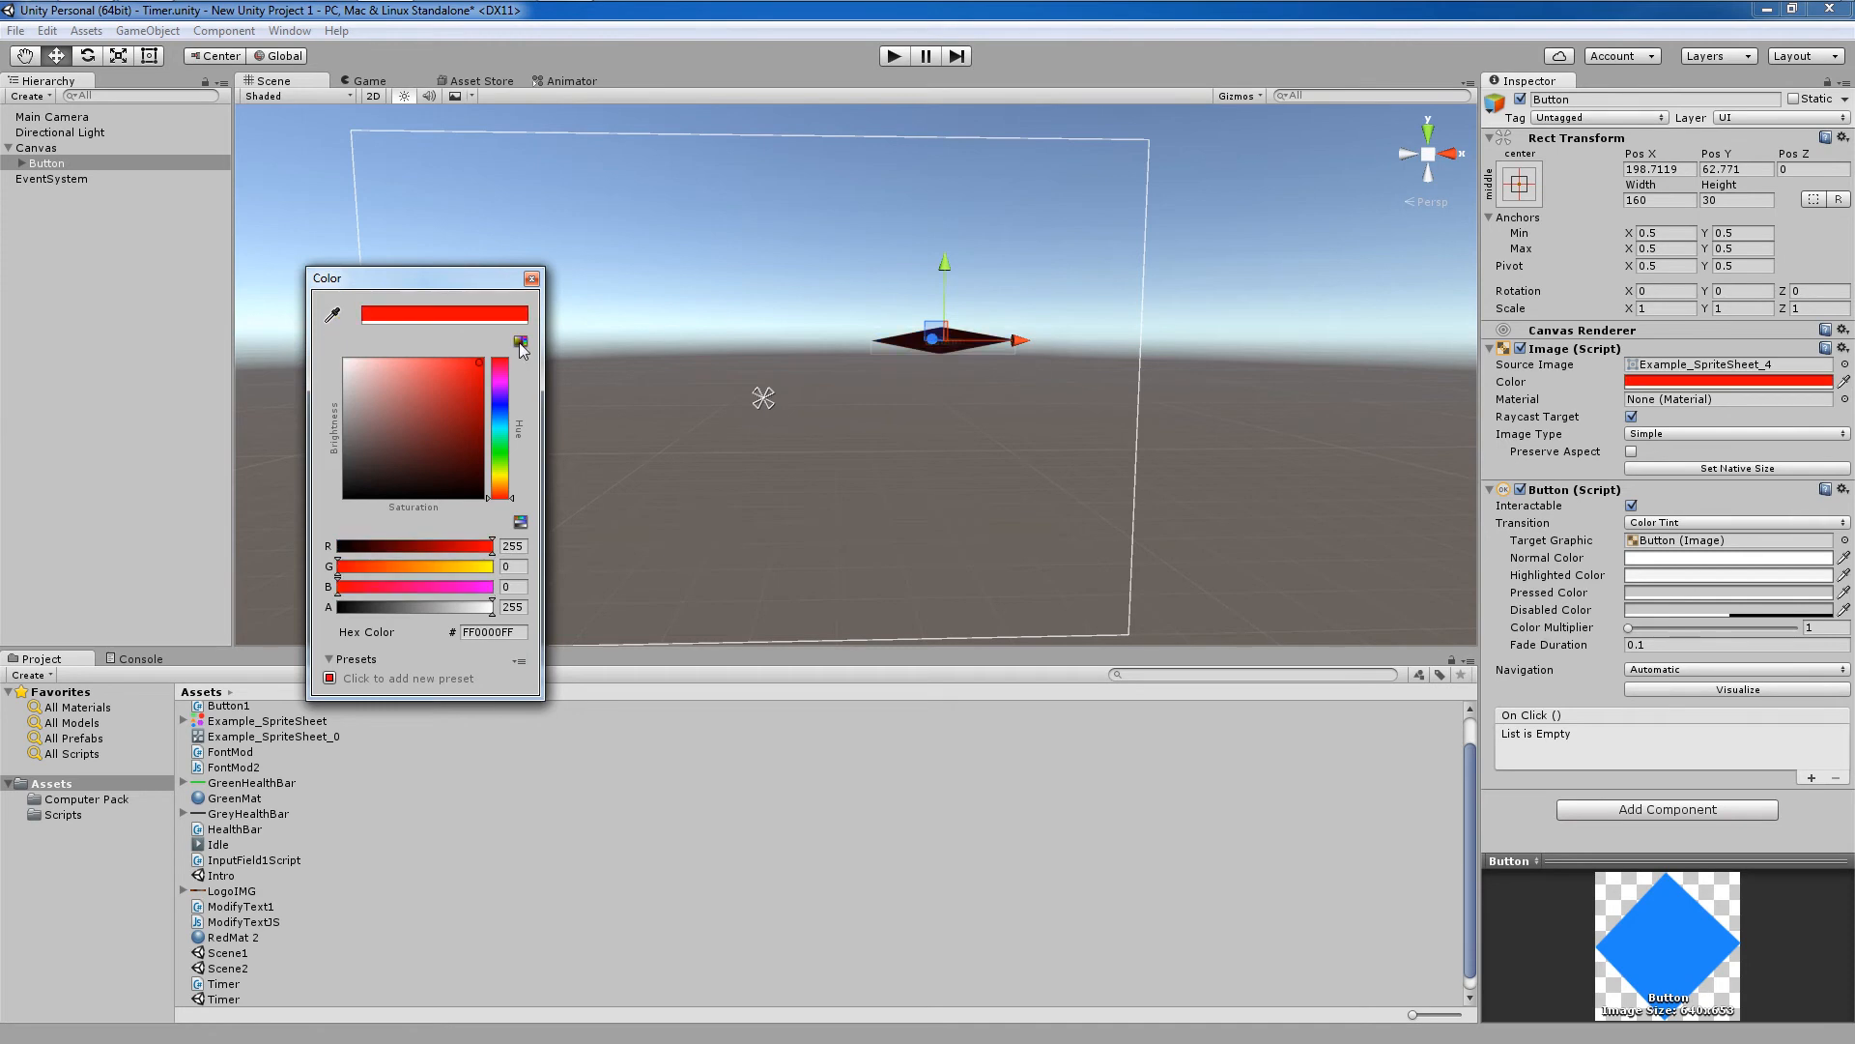
click(348, 363)
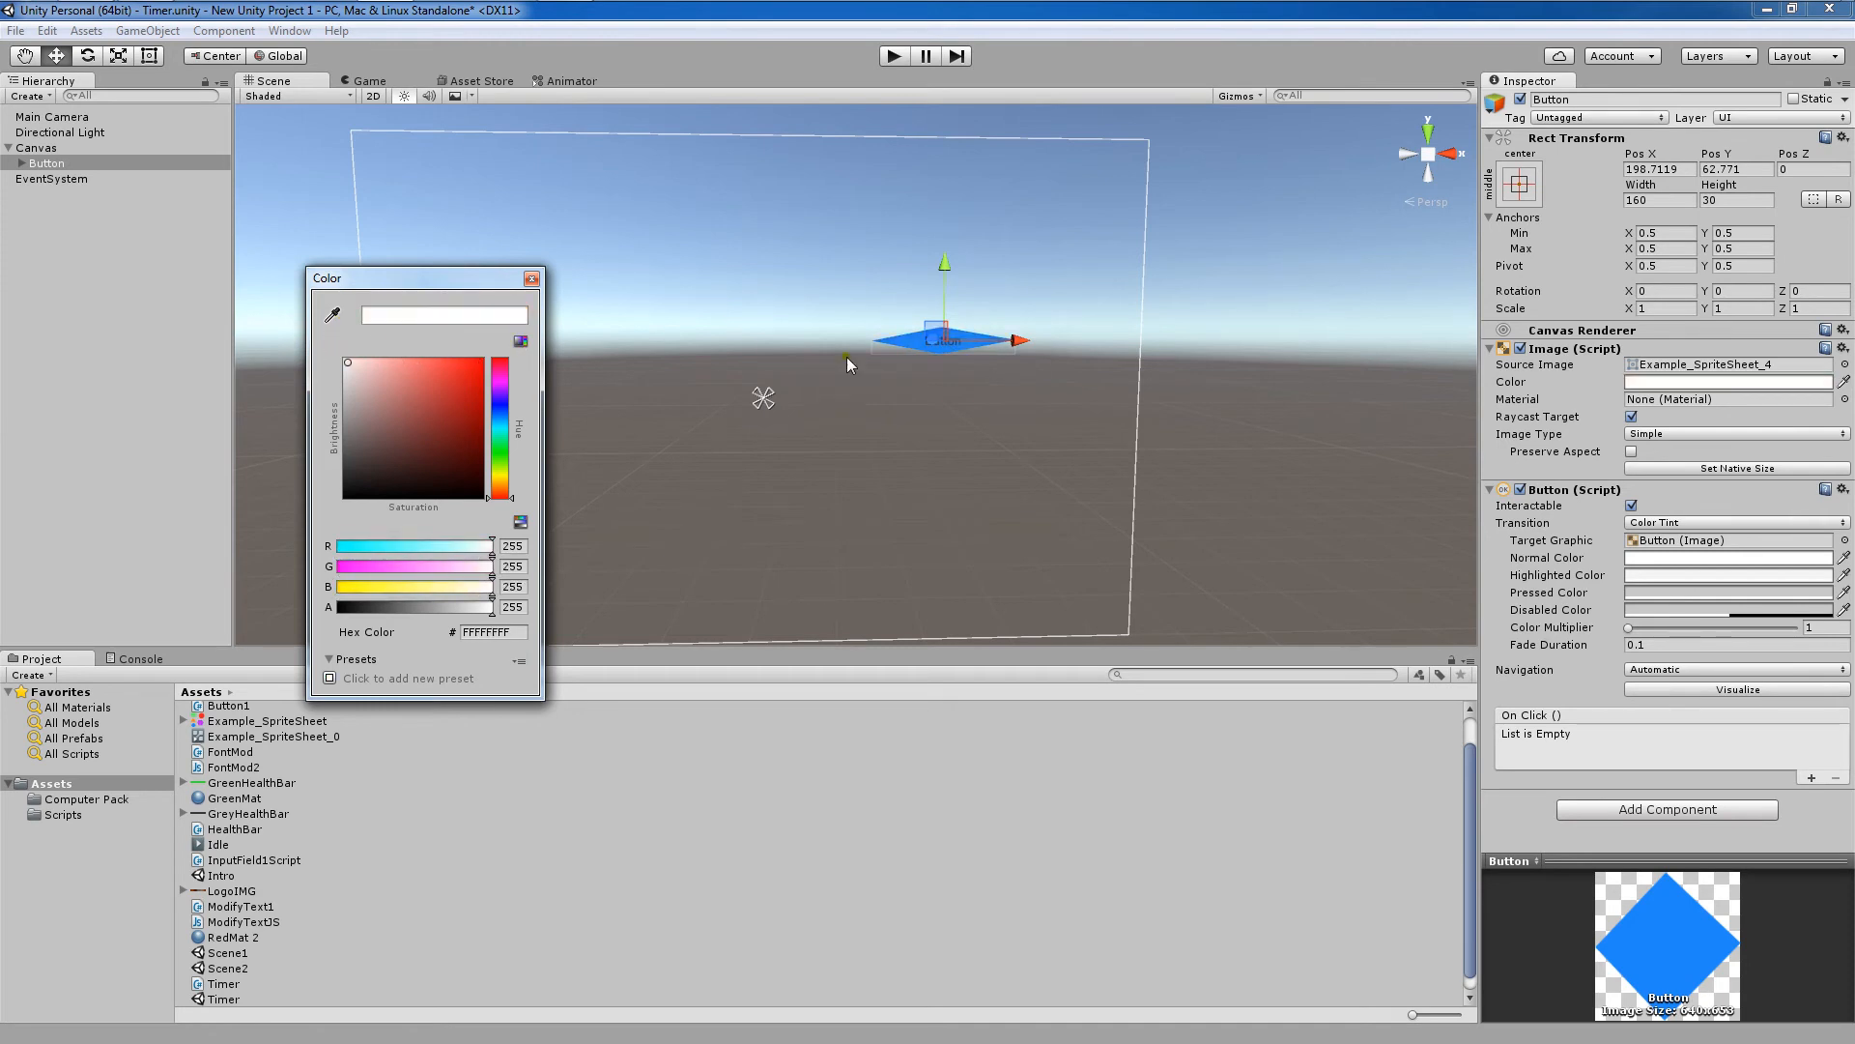
click(531, 279)
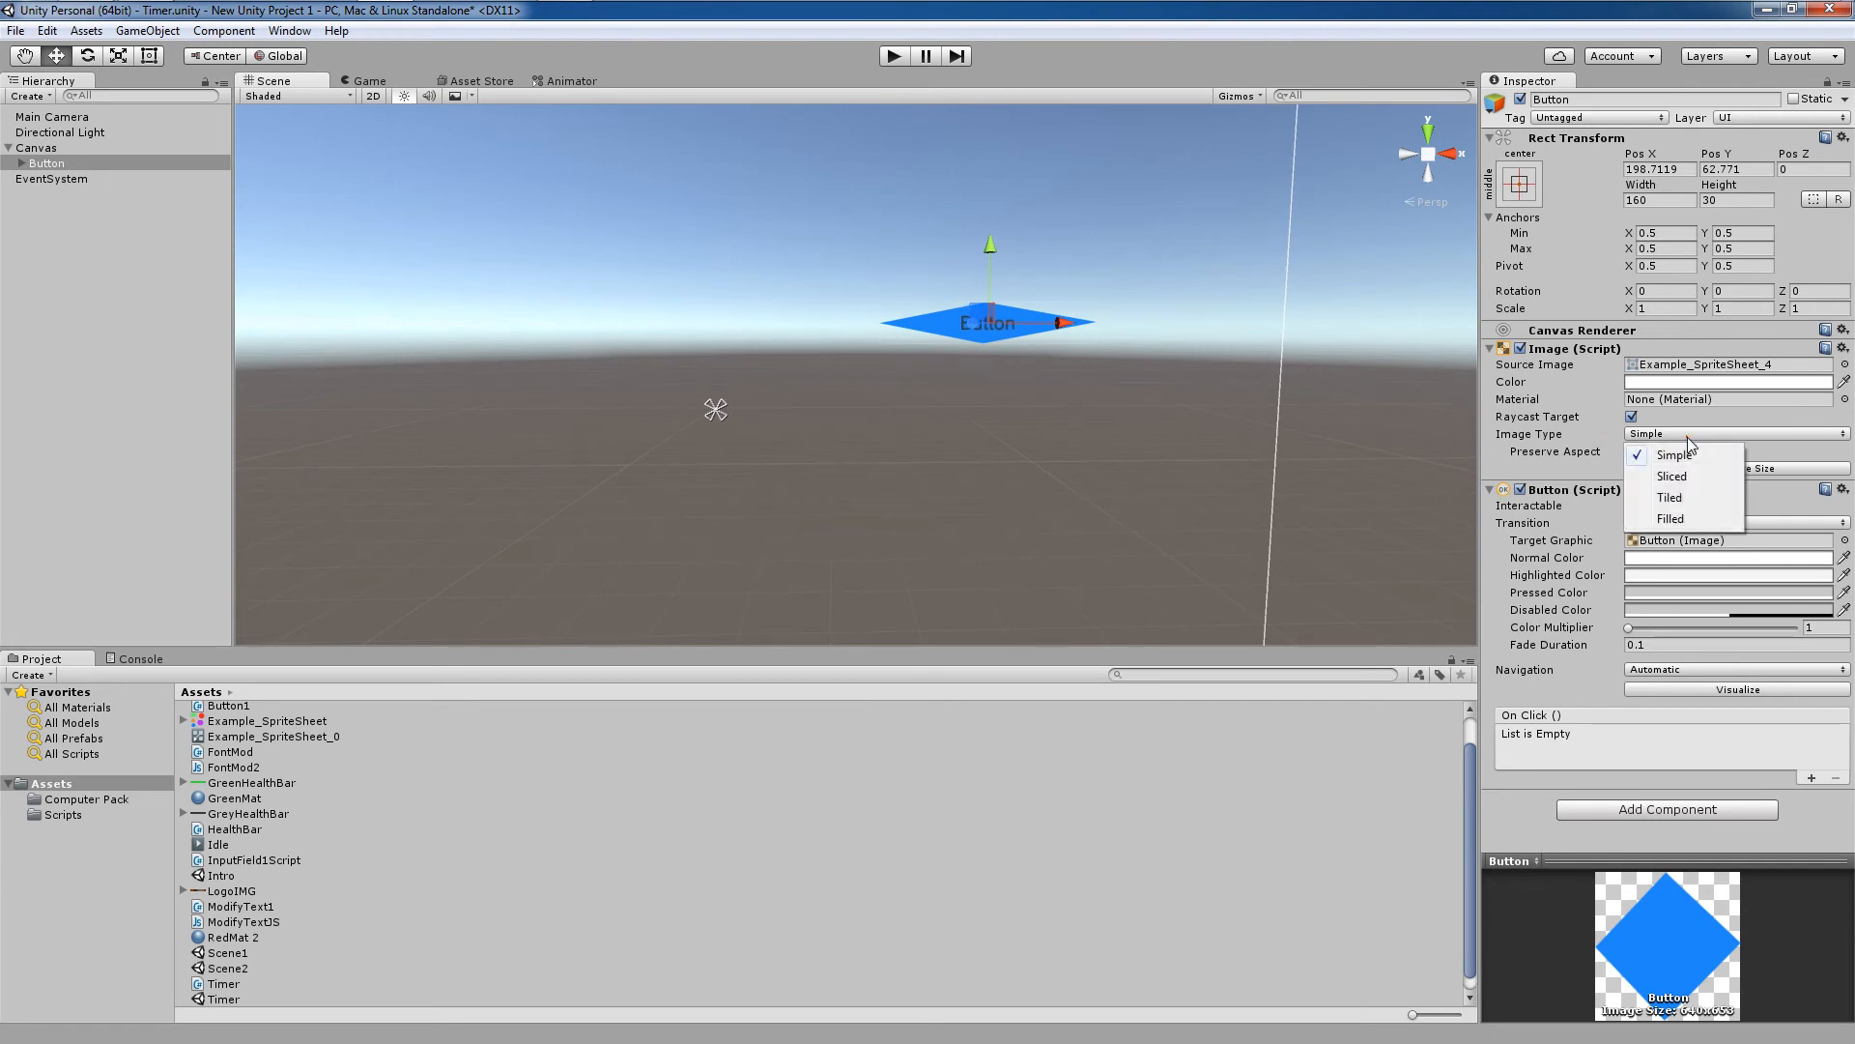
click(1353, 545)
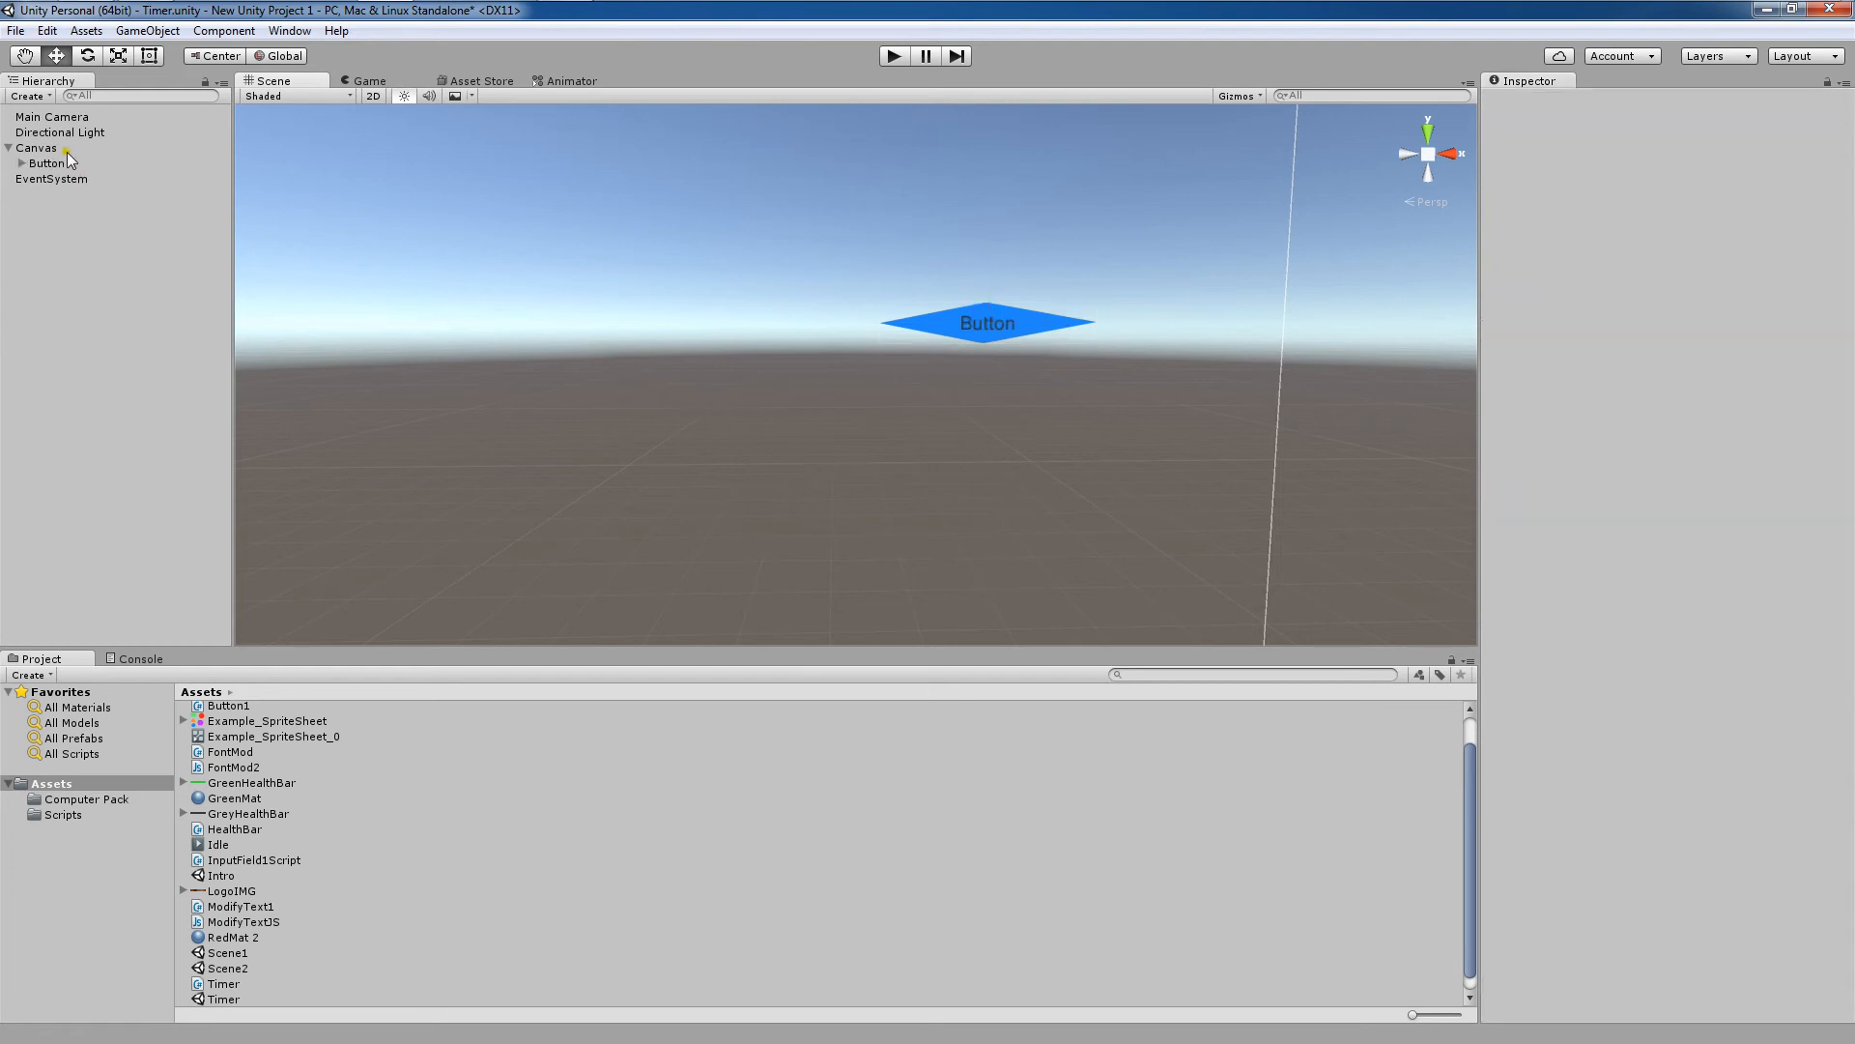
click(36, 147)
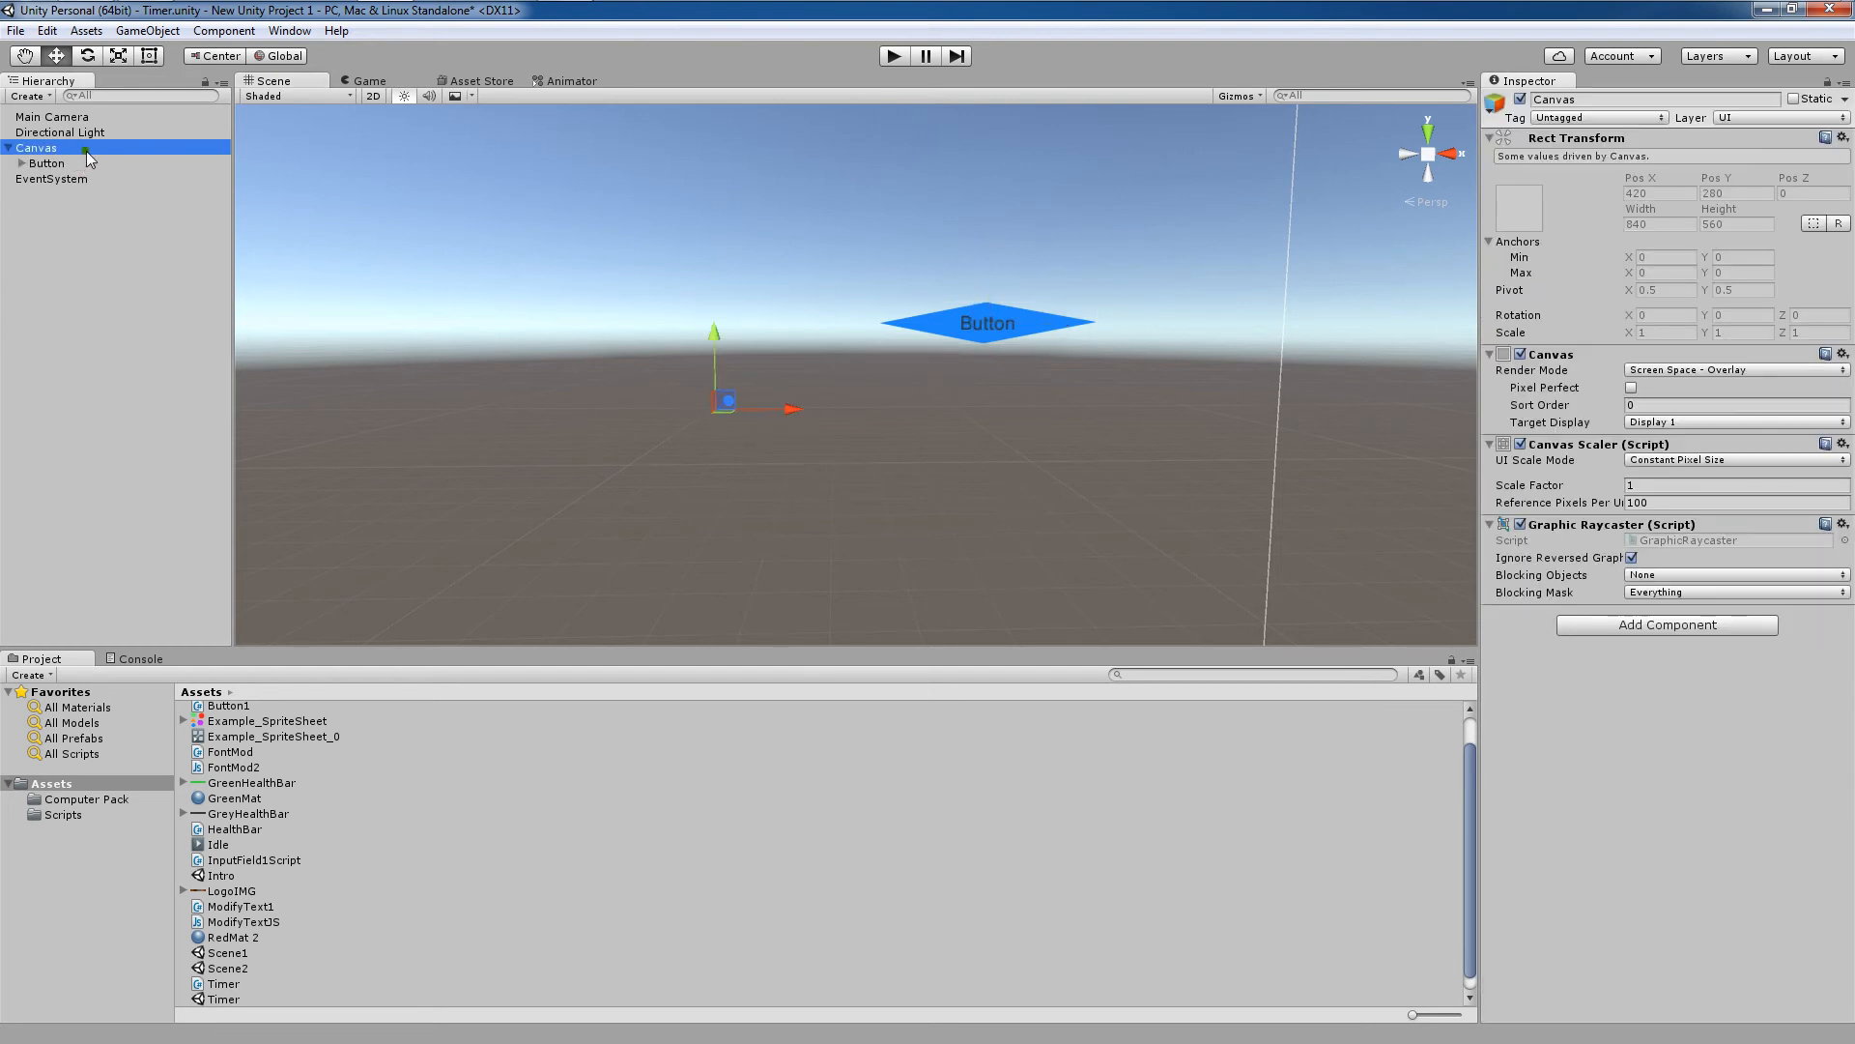
- Add a plain white UI Image under the Canvas and nudge it toward the centre
right_click(35, 147)
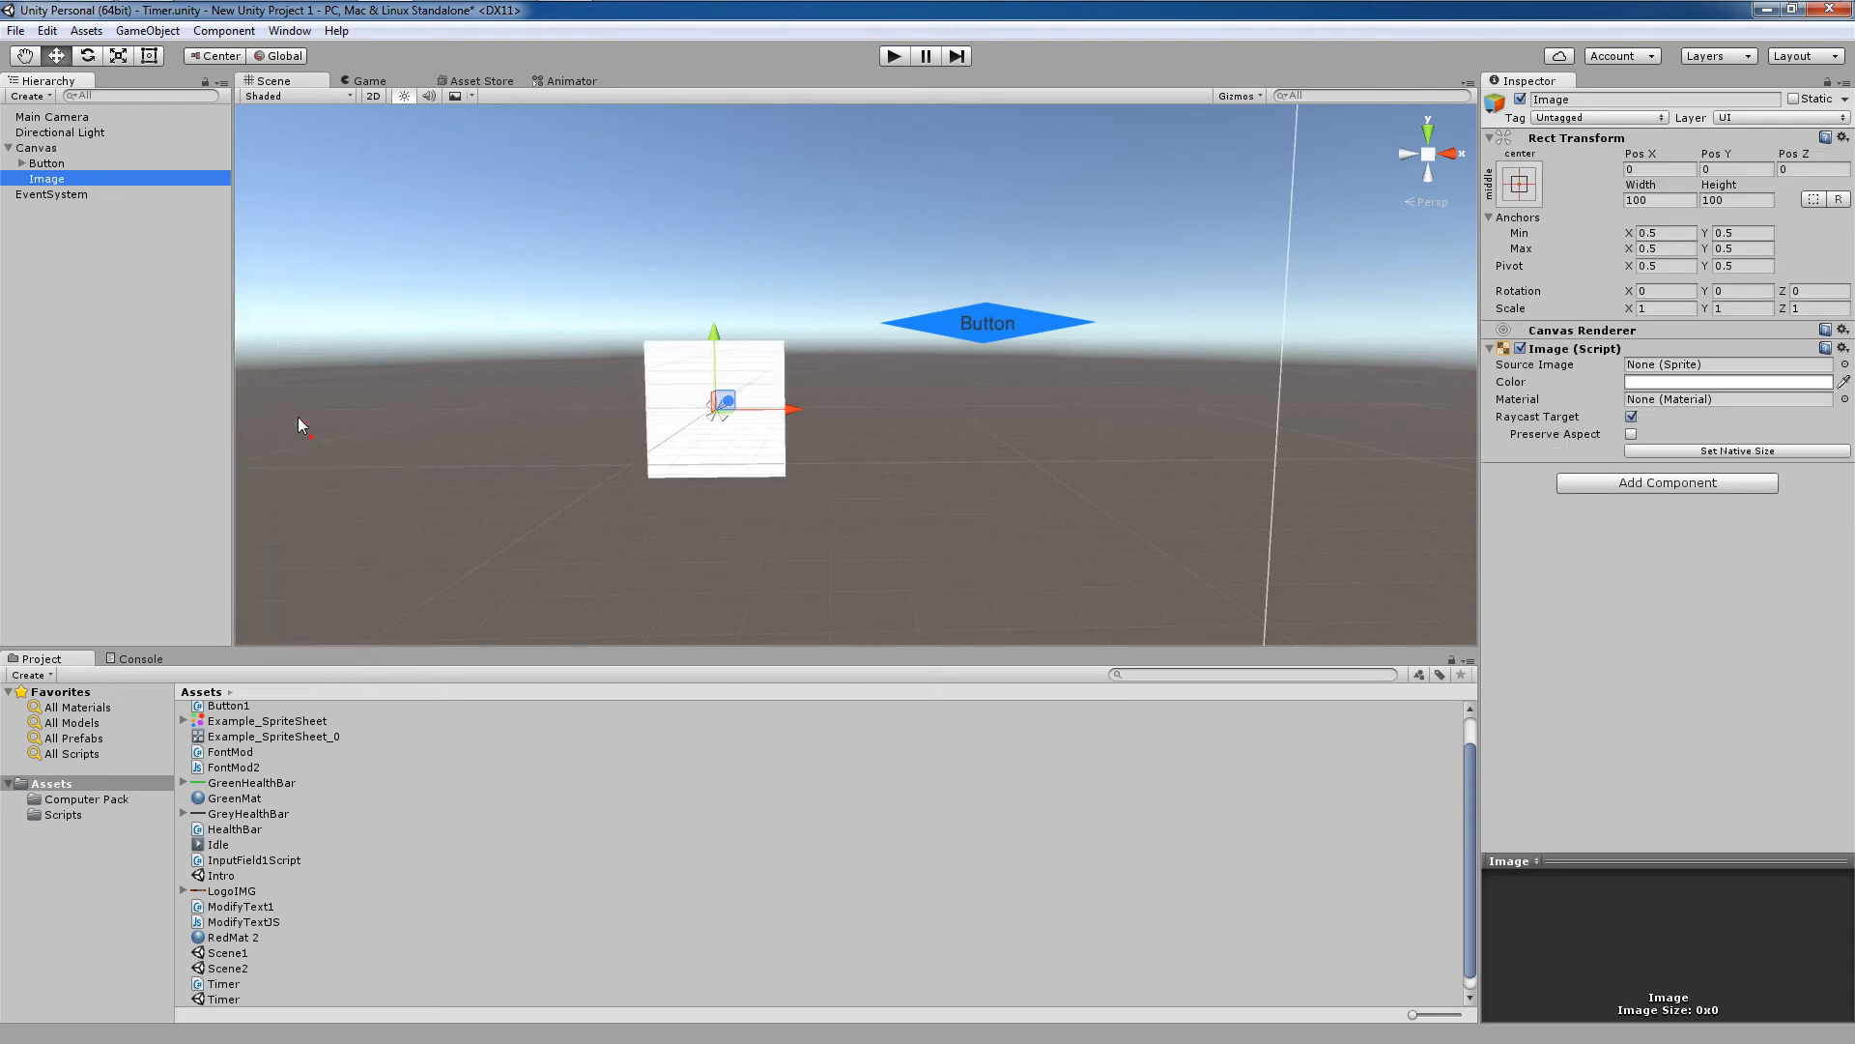
mouse_move(65, 195)
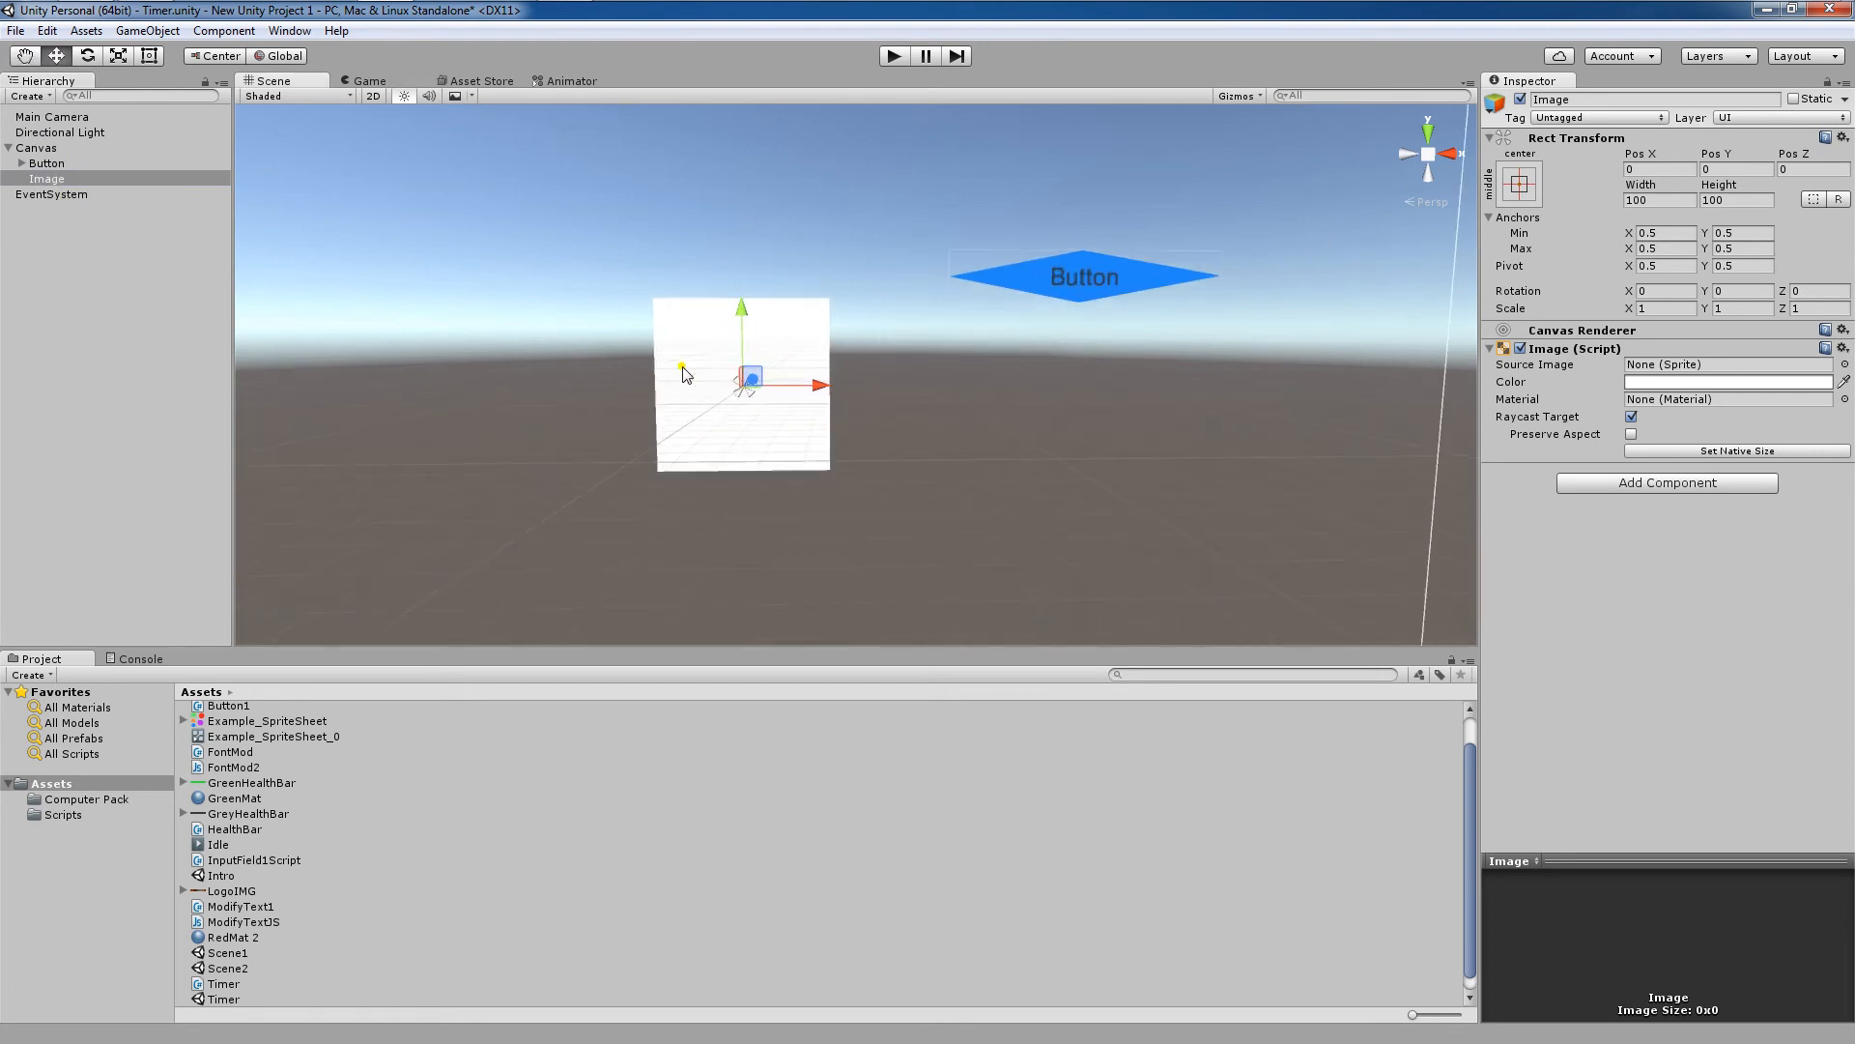
click(47, 162)
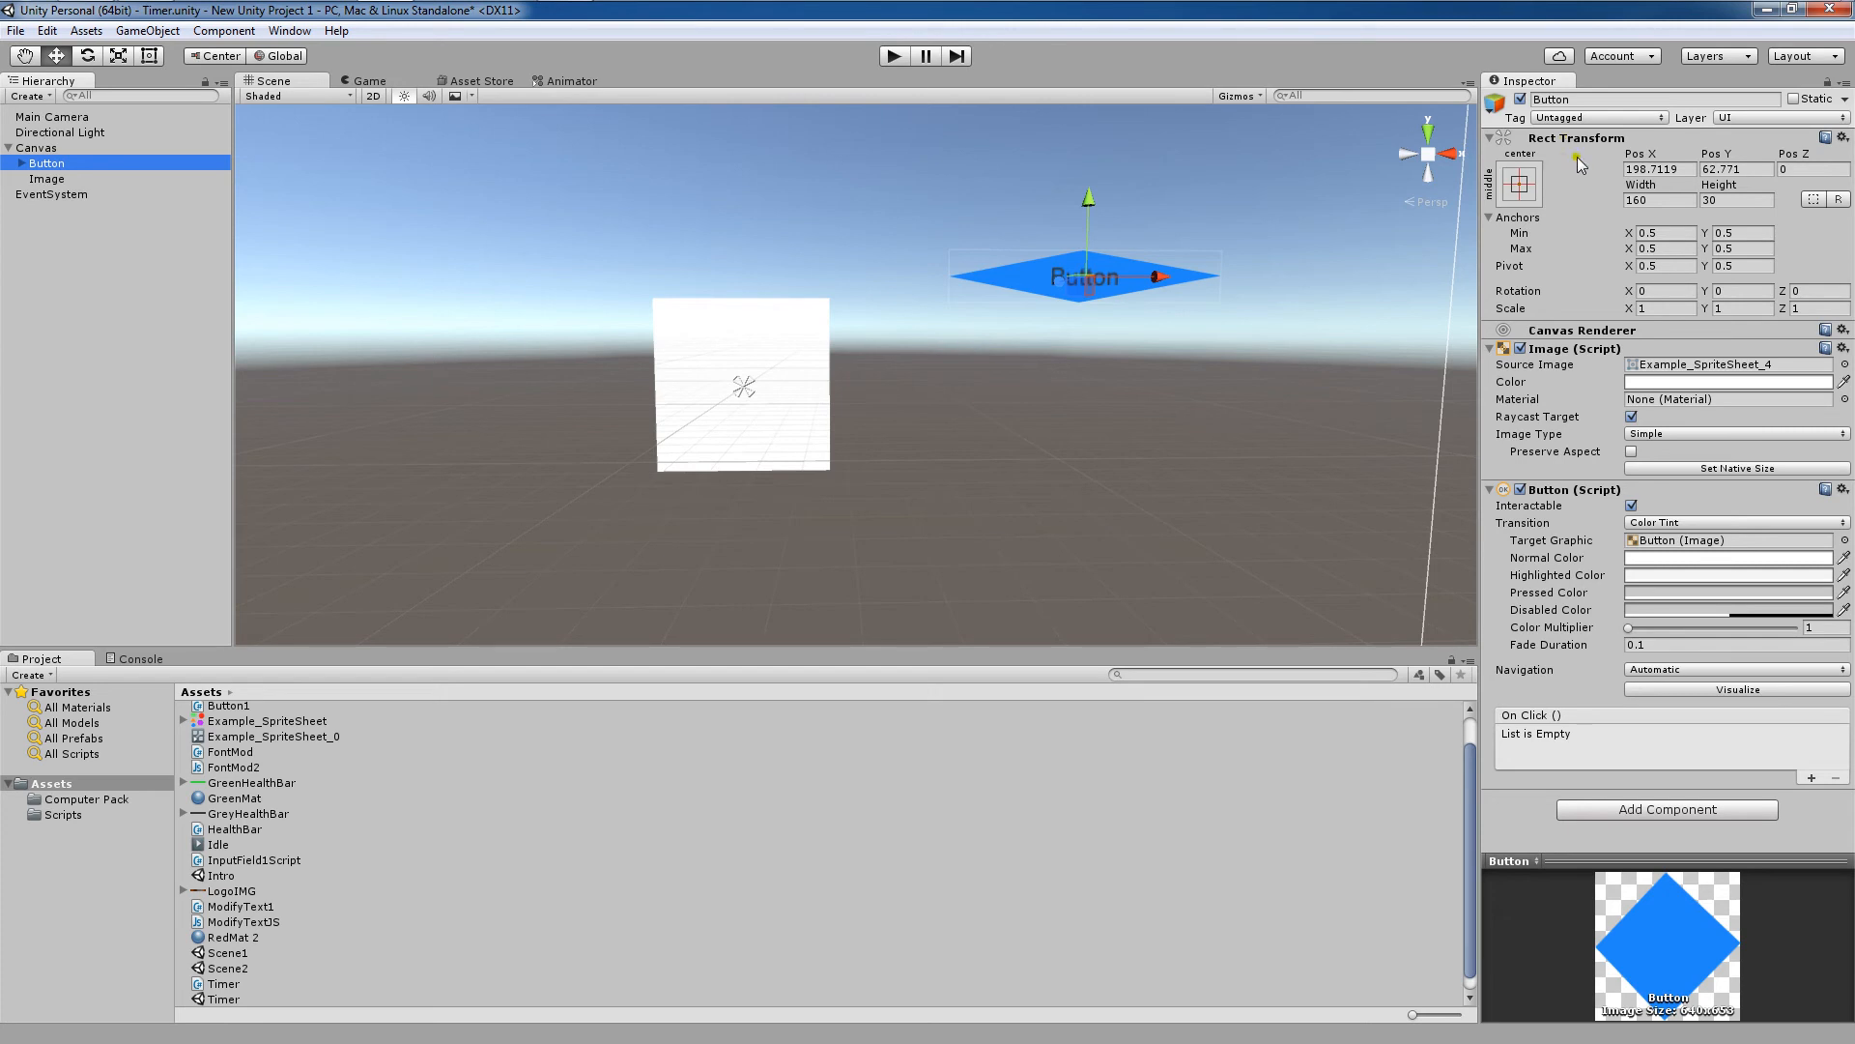
mouse_move(639, 220)
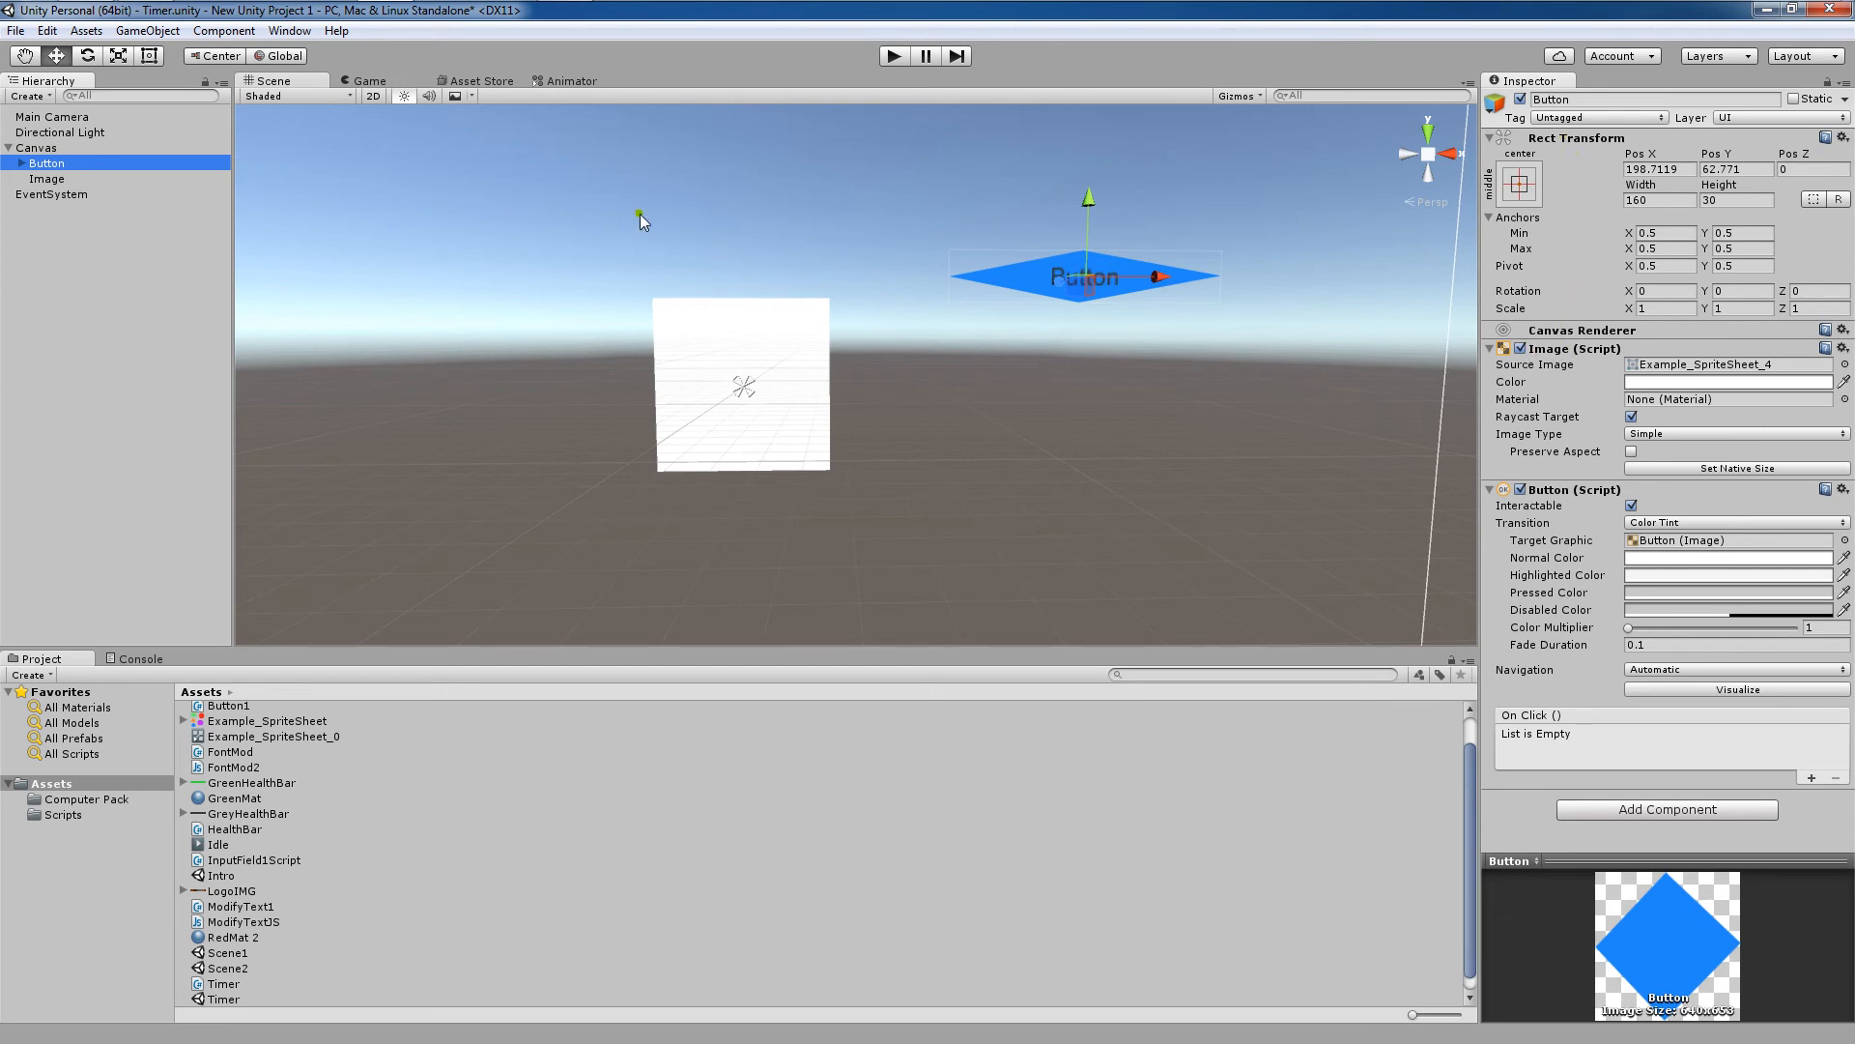
click(48, 179)
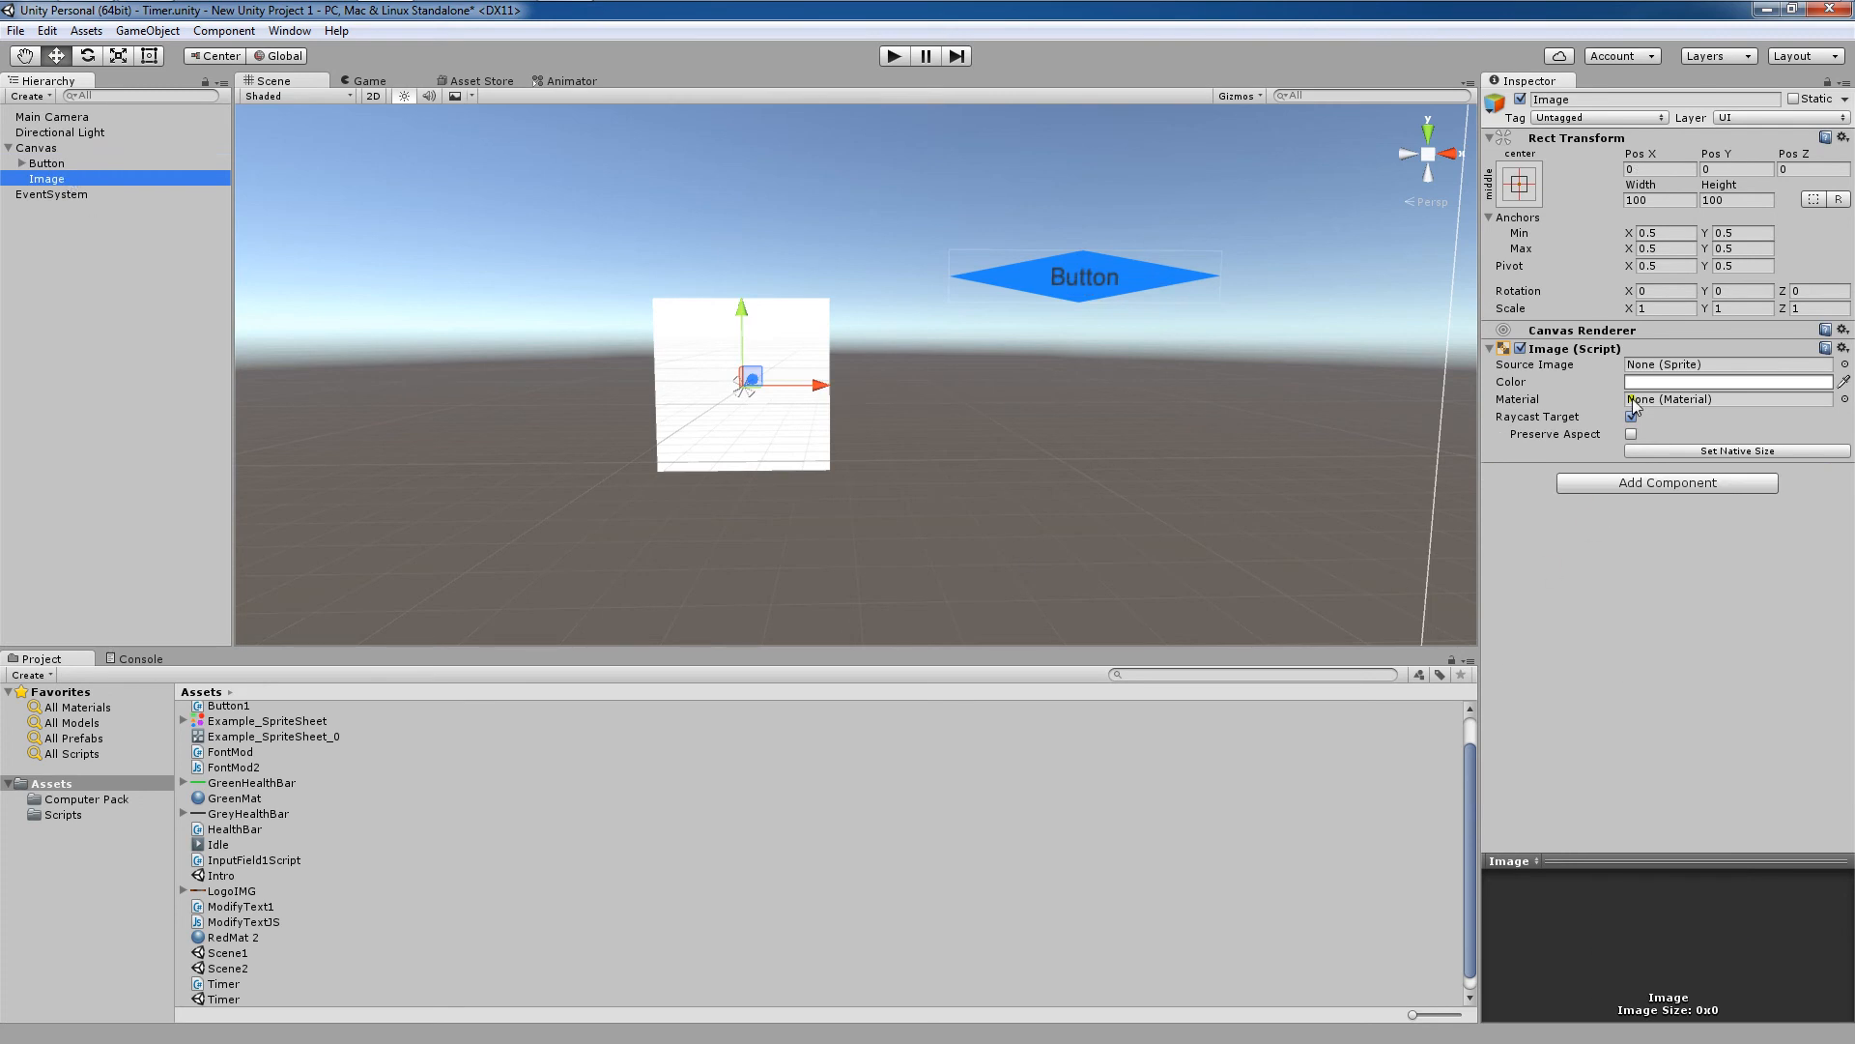
click(1630, 417)
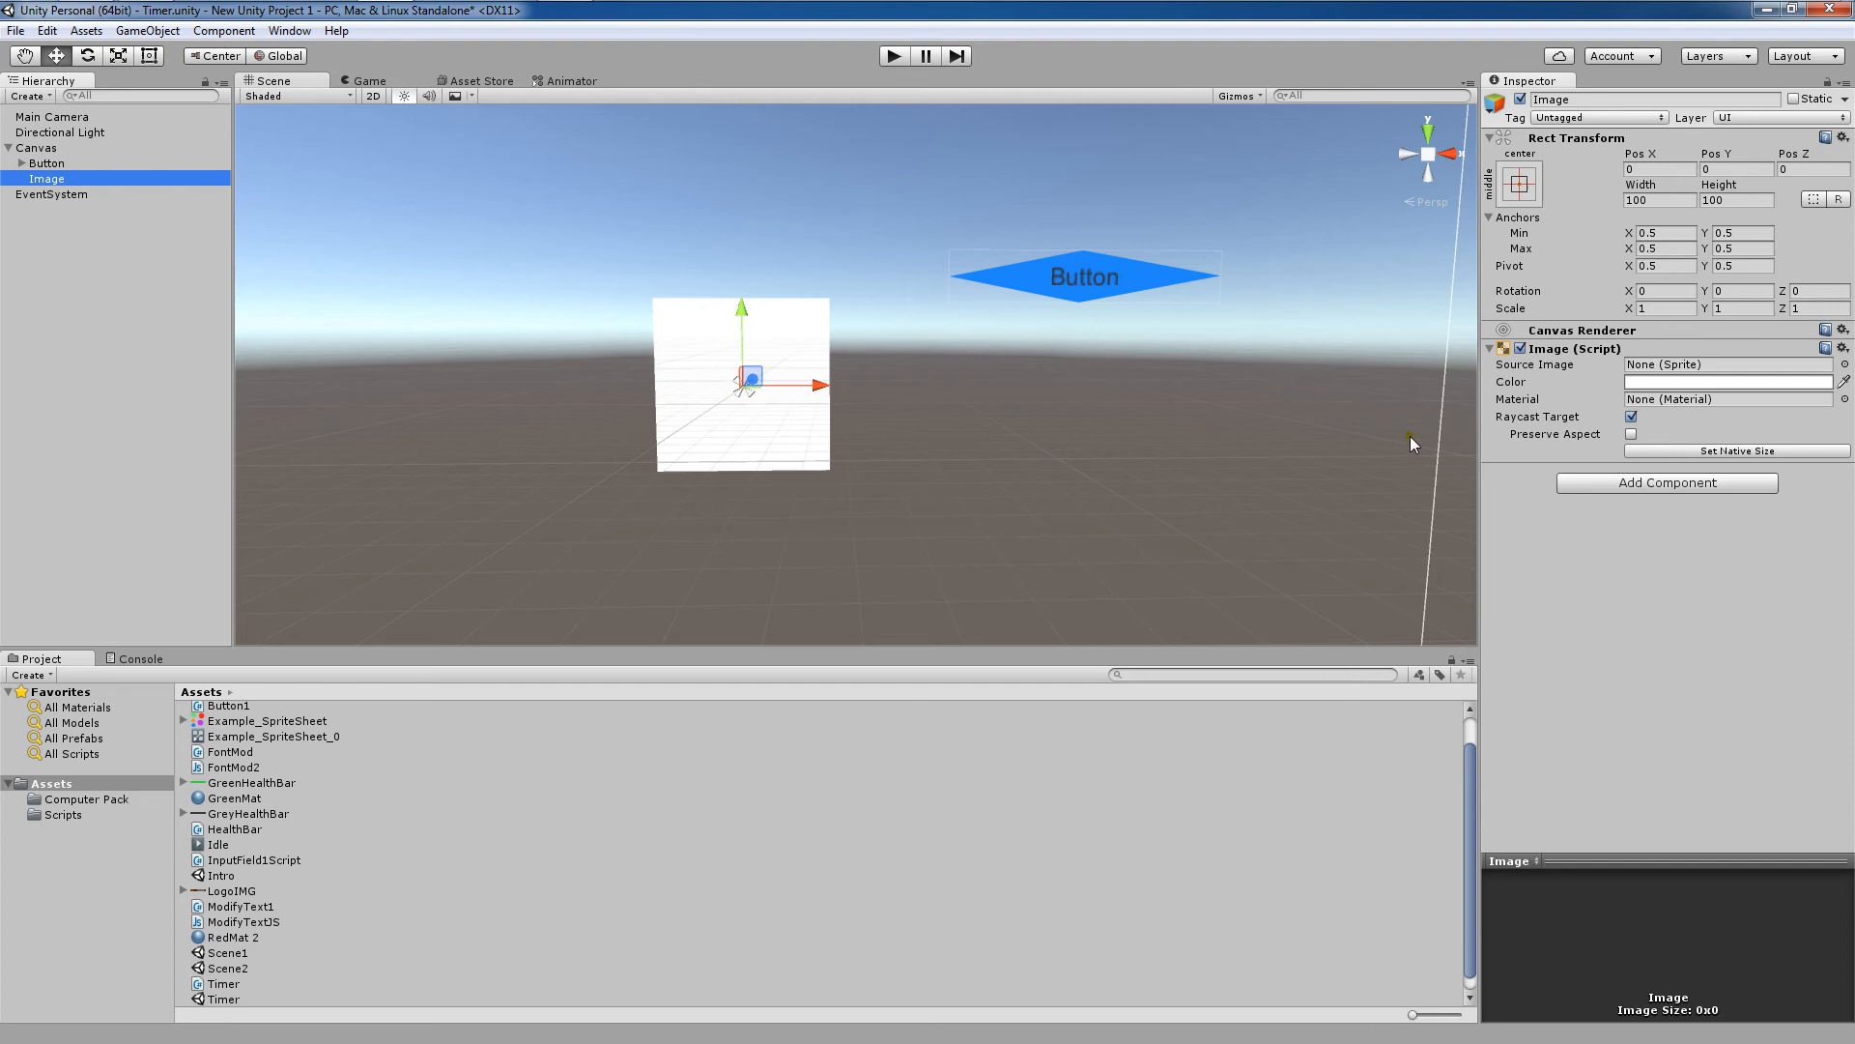
mouse_move(219, 173)
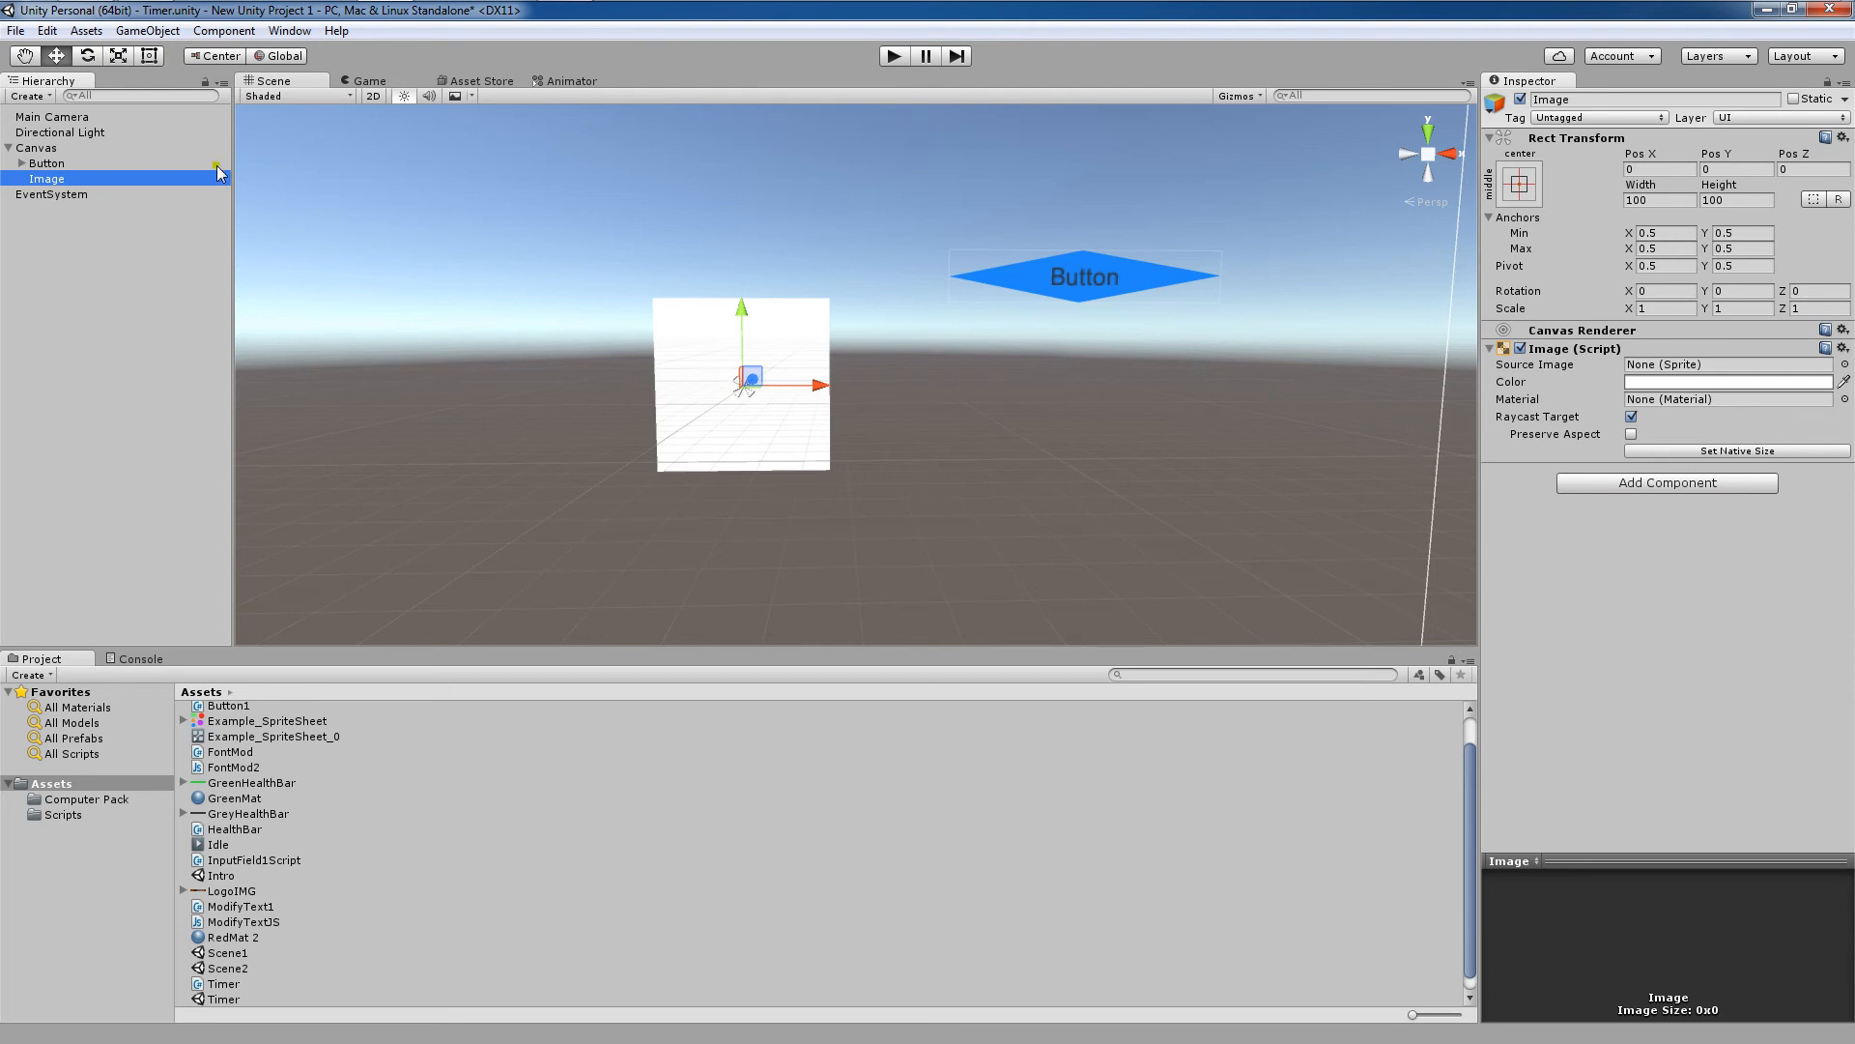
click(47, 162)
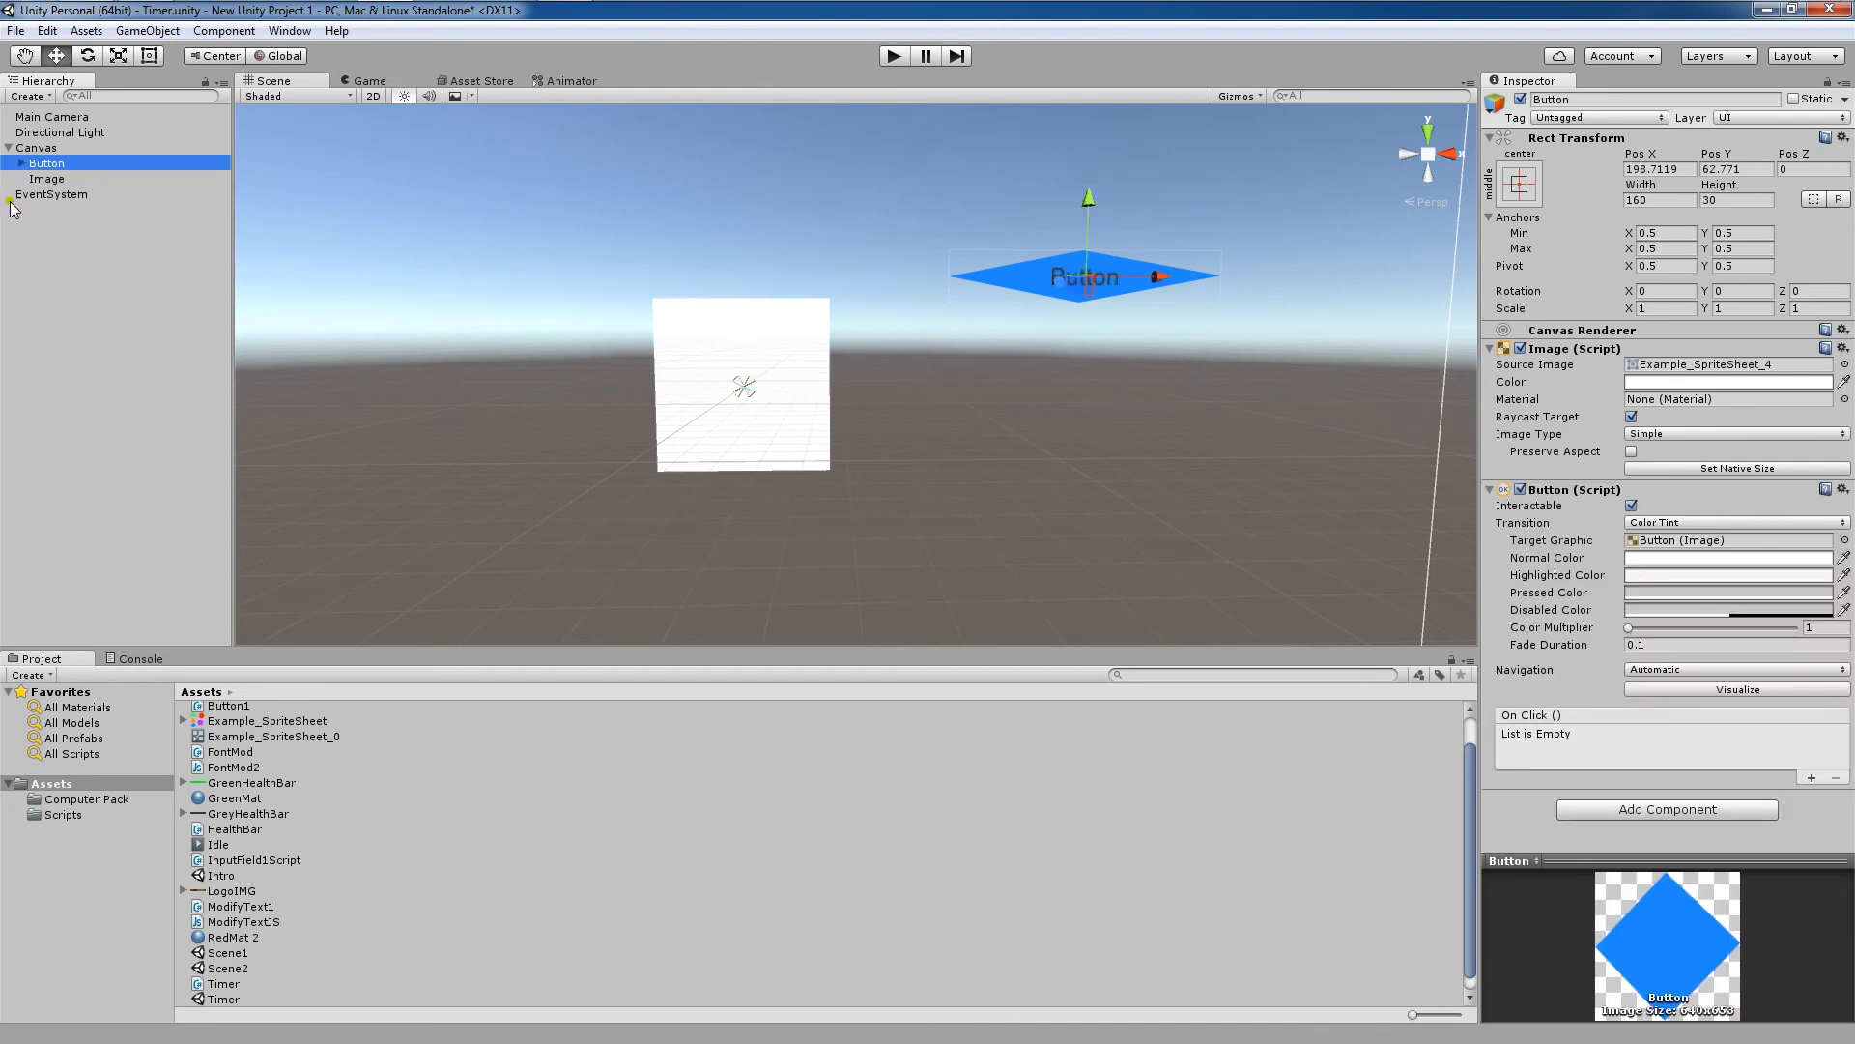
click(48, 179)
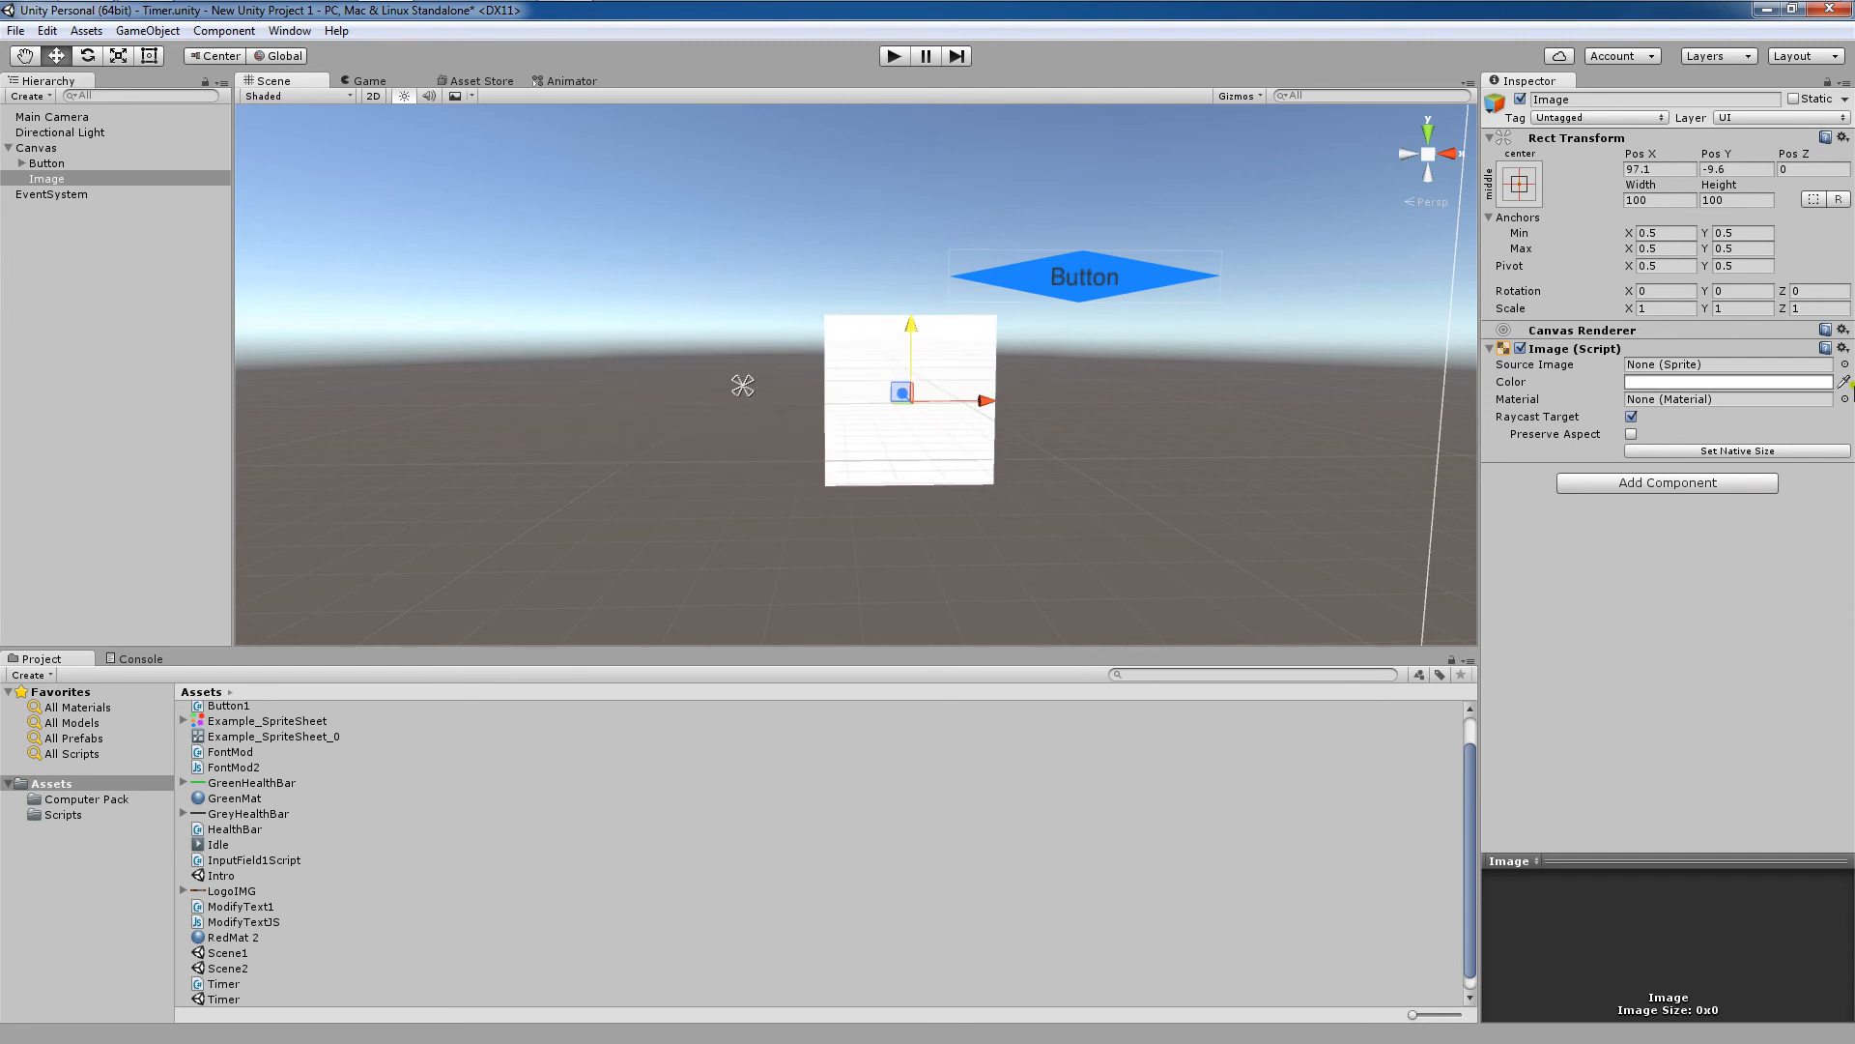
- Open the Image's Source Image sprite list and scroll through the available sprites
click(1842, 364)
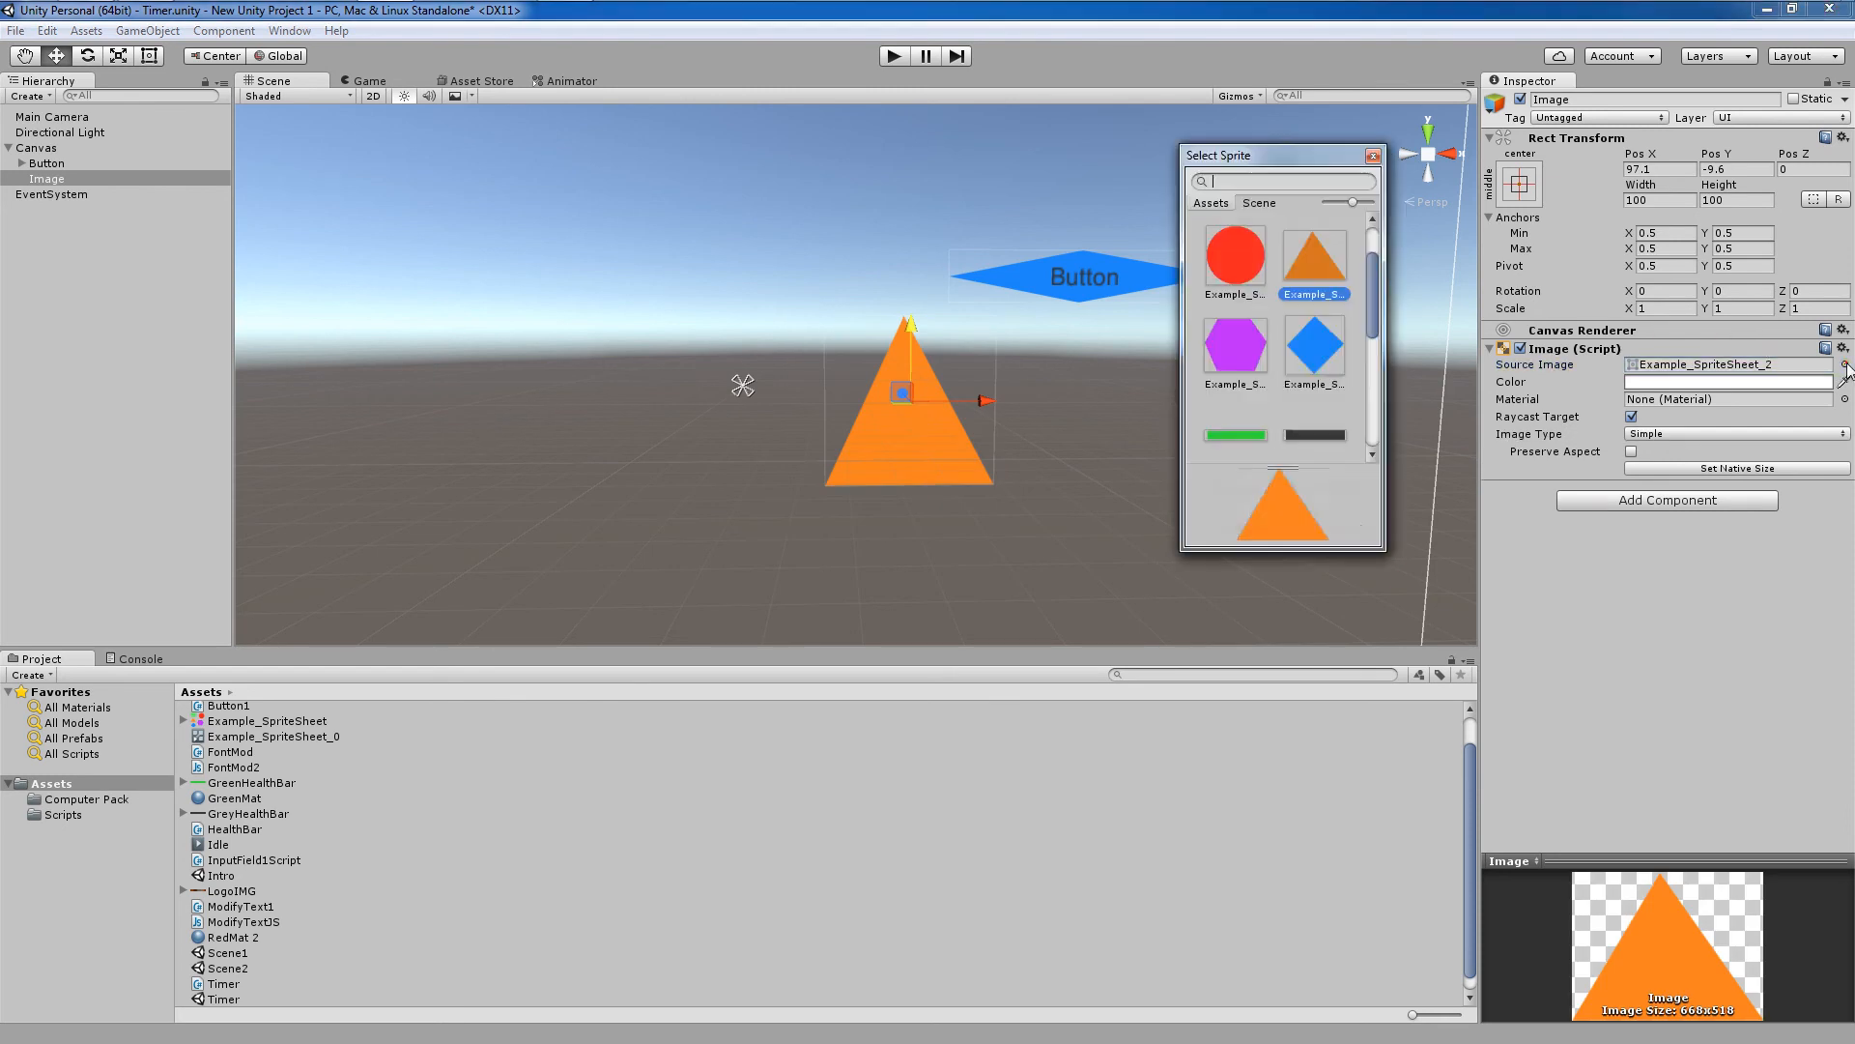
scroll(down, 3)
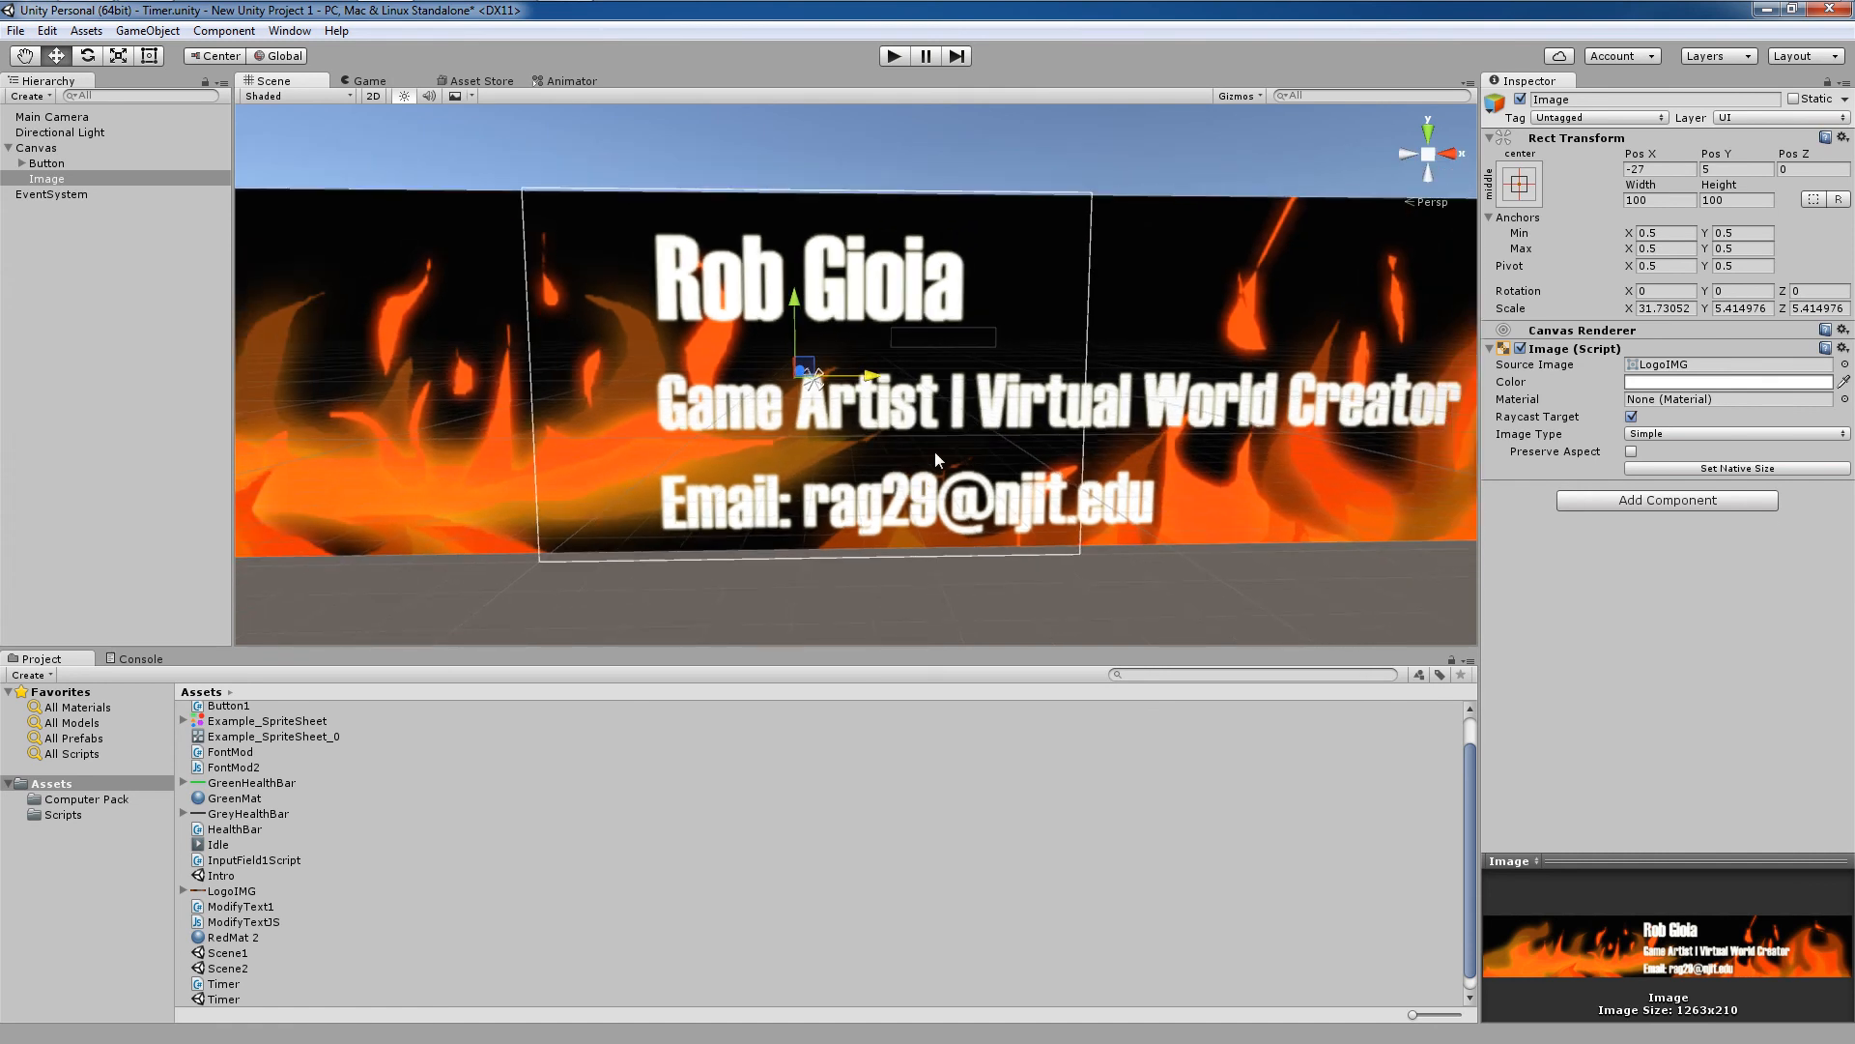
mouse_move(954, 449)
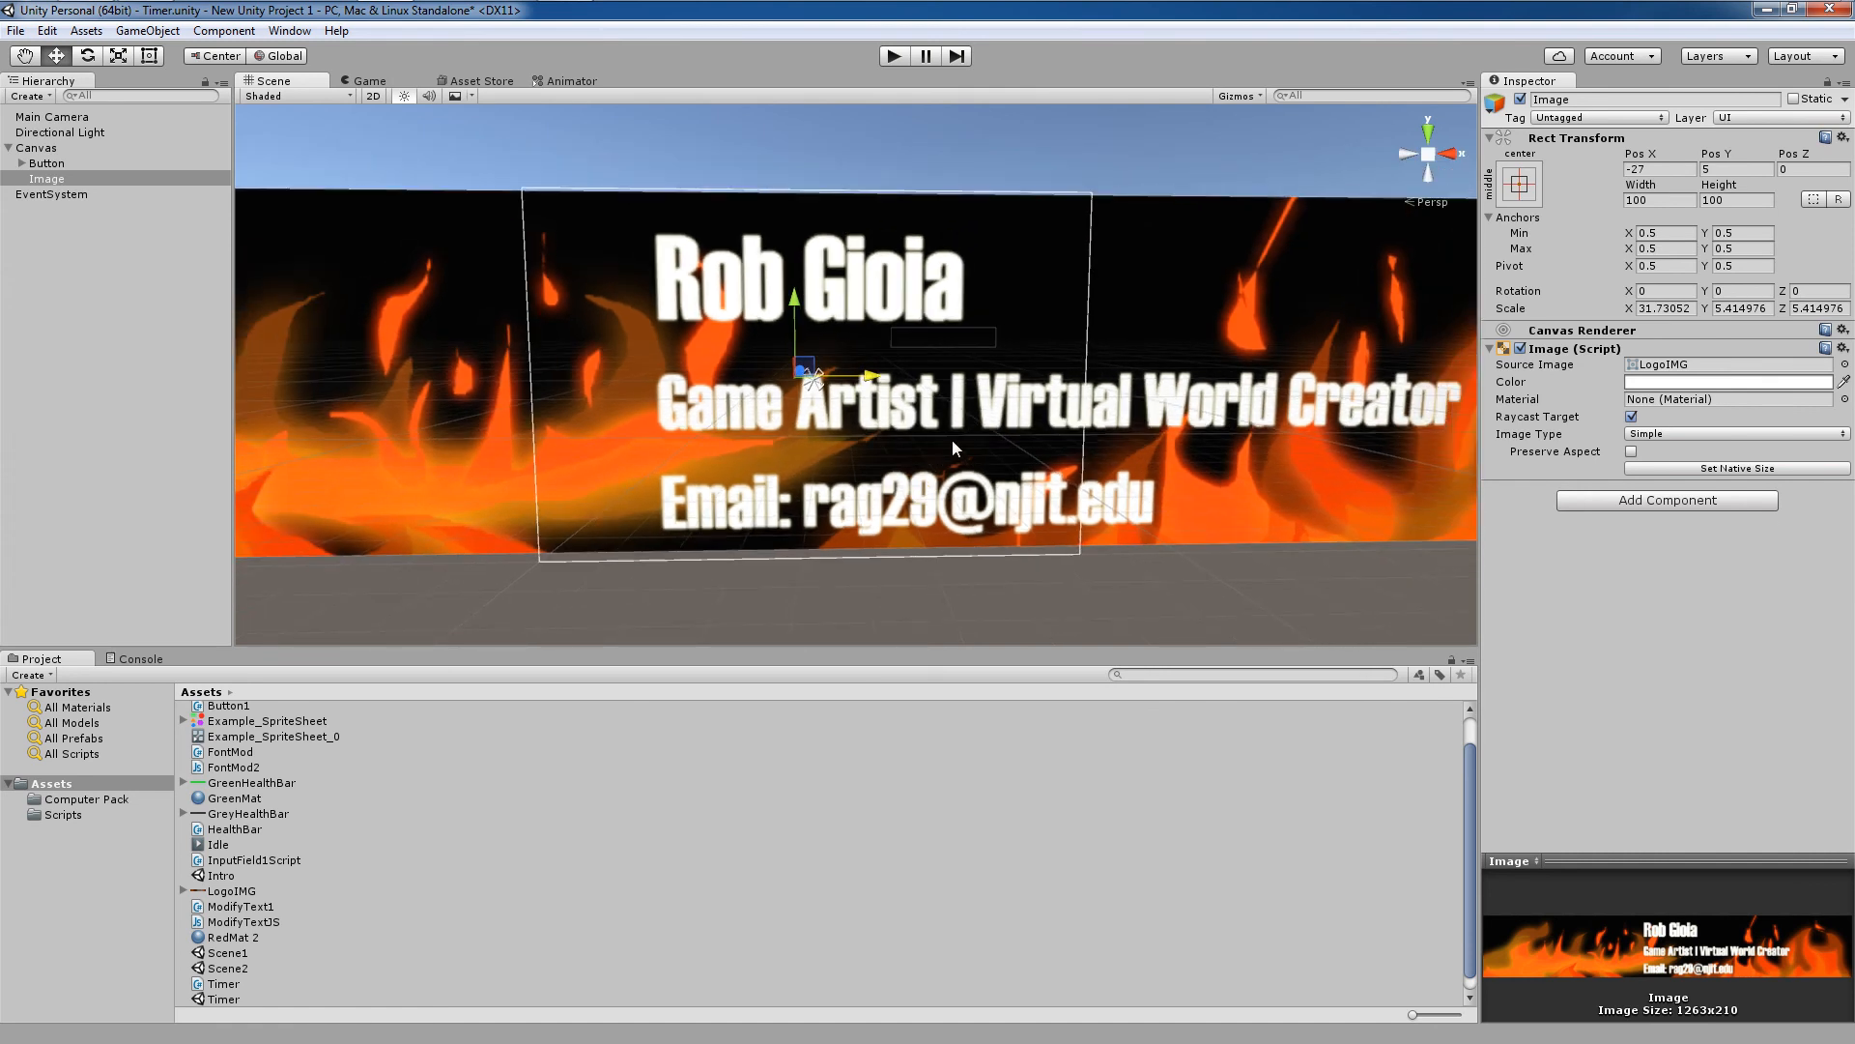
mouse_move(826, 196)
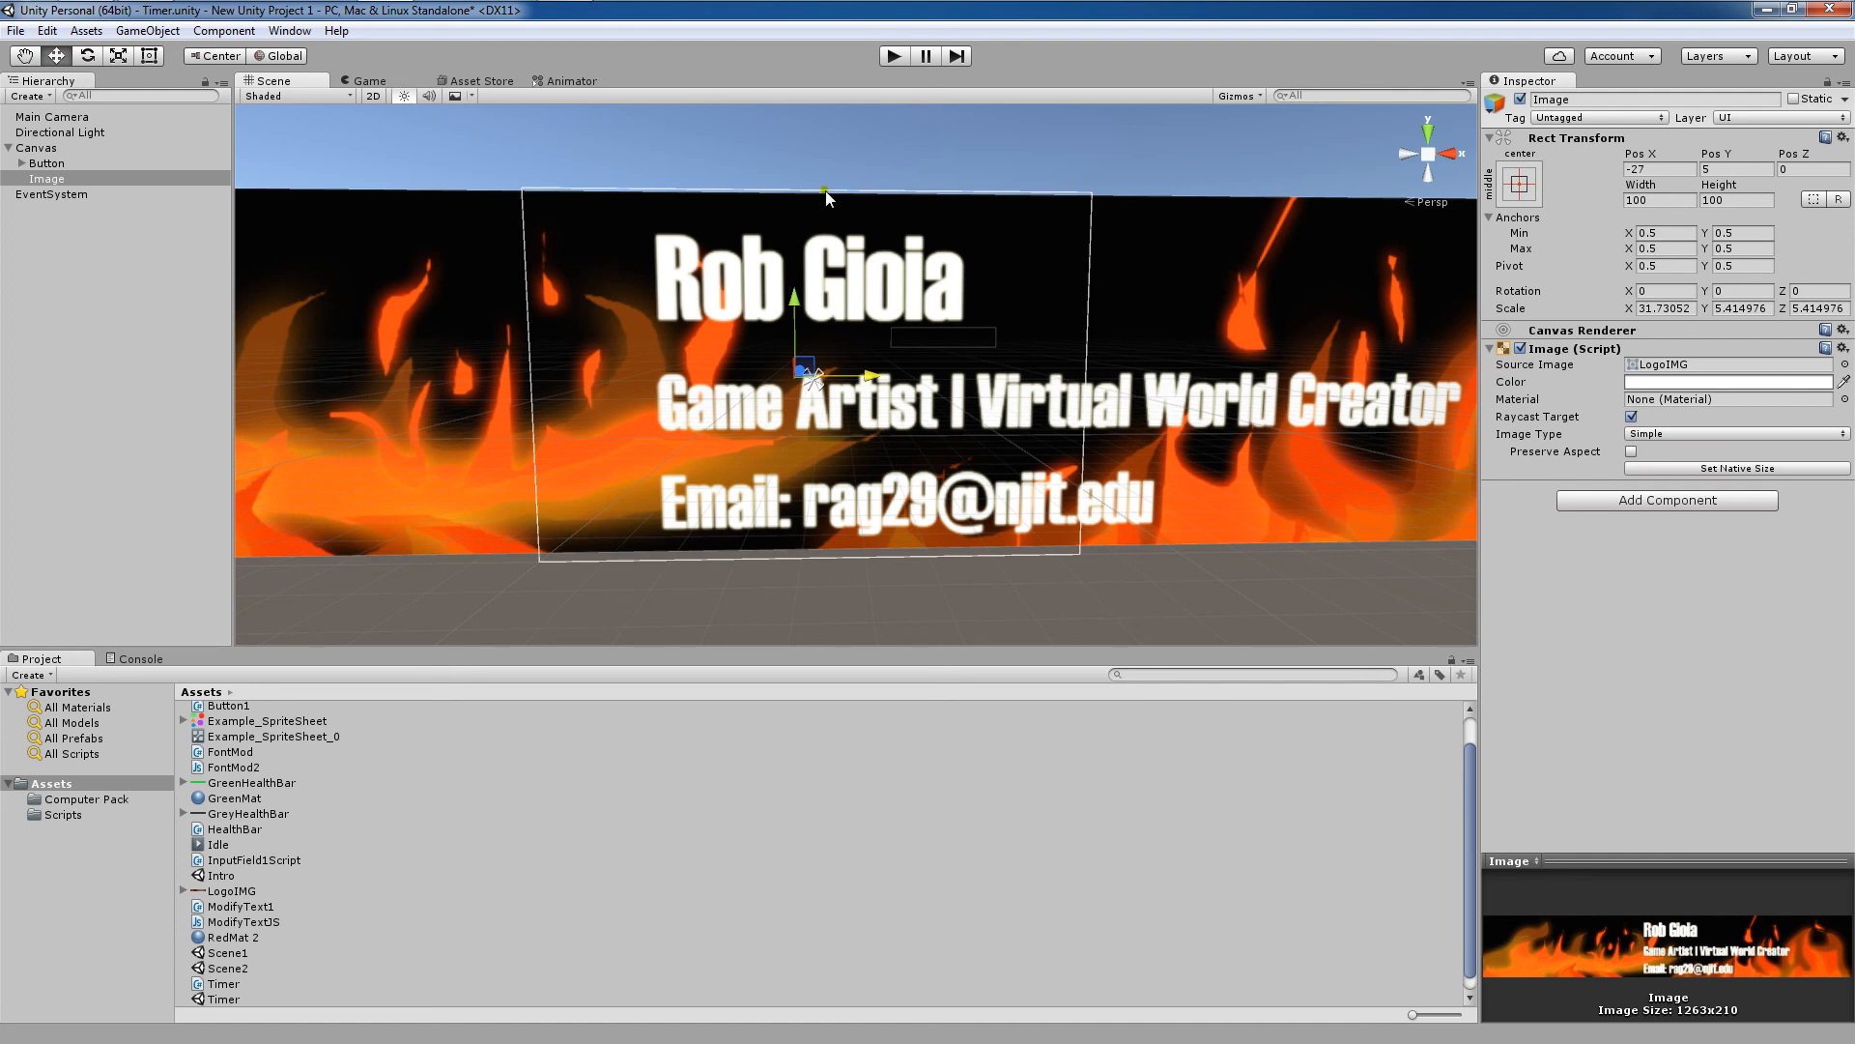
mouse_move(798, 395)
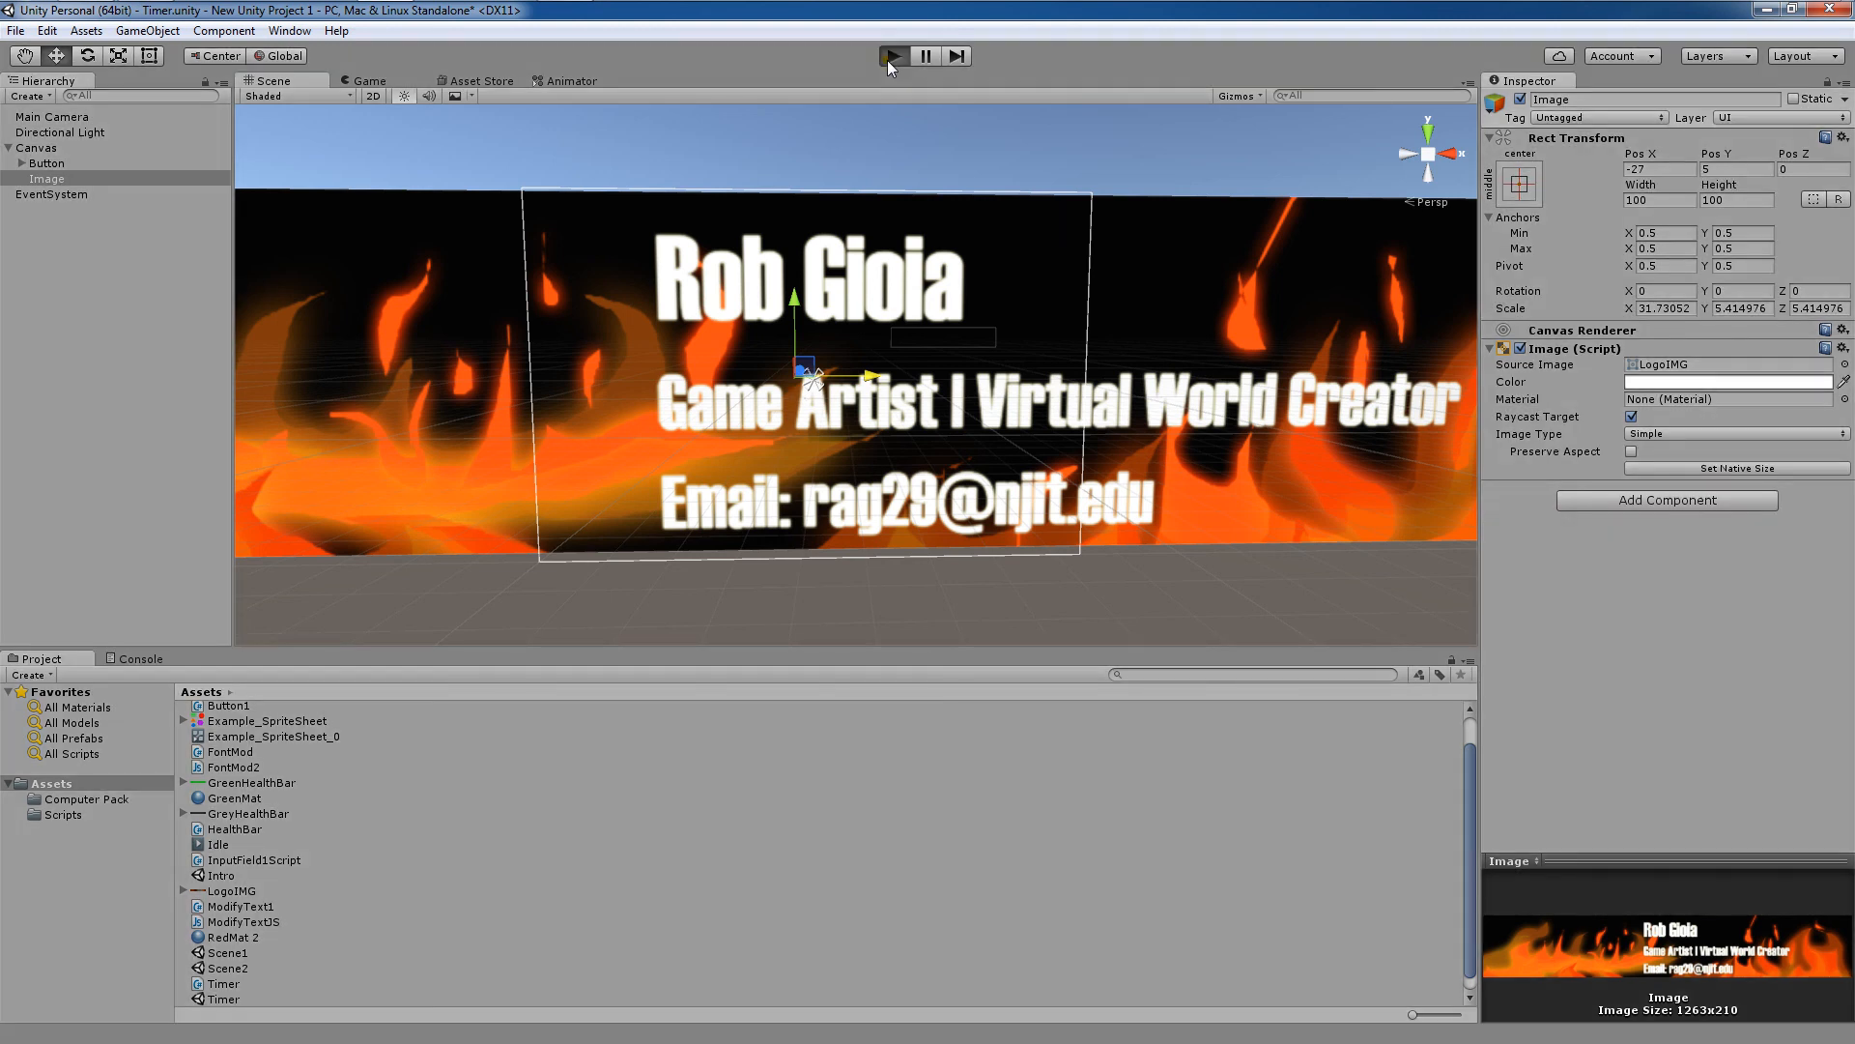
- Enter Play mode to preview the flame logo banner in the Game view
click(891, 56)
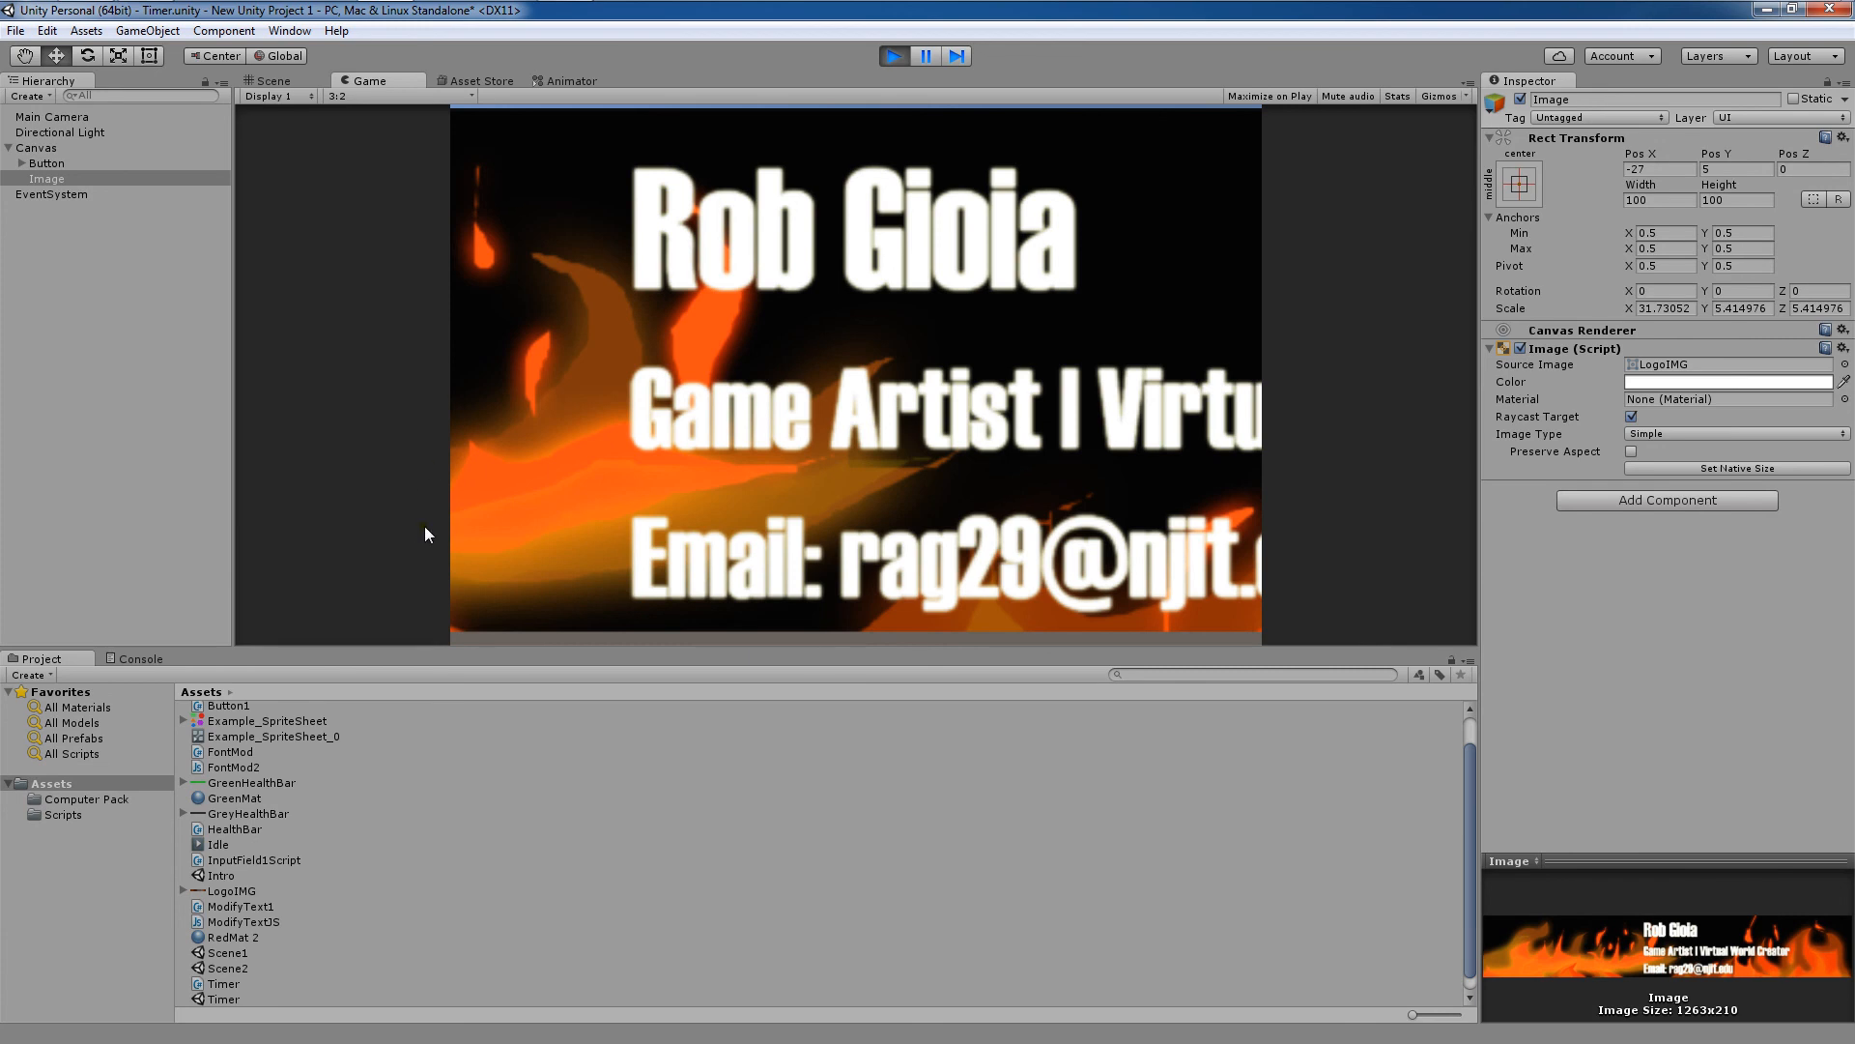
mouse_move(628, 561)
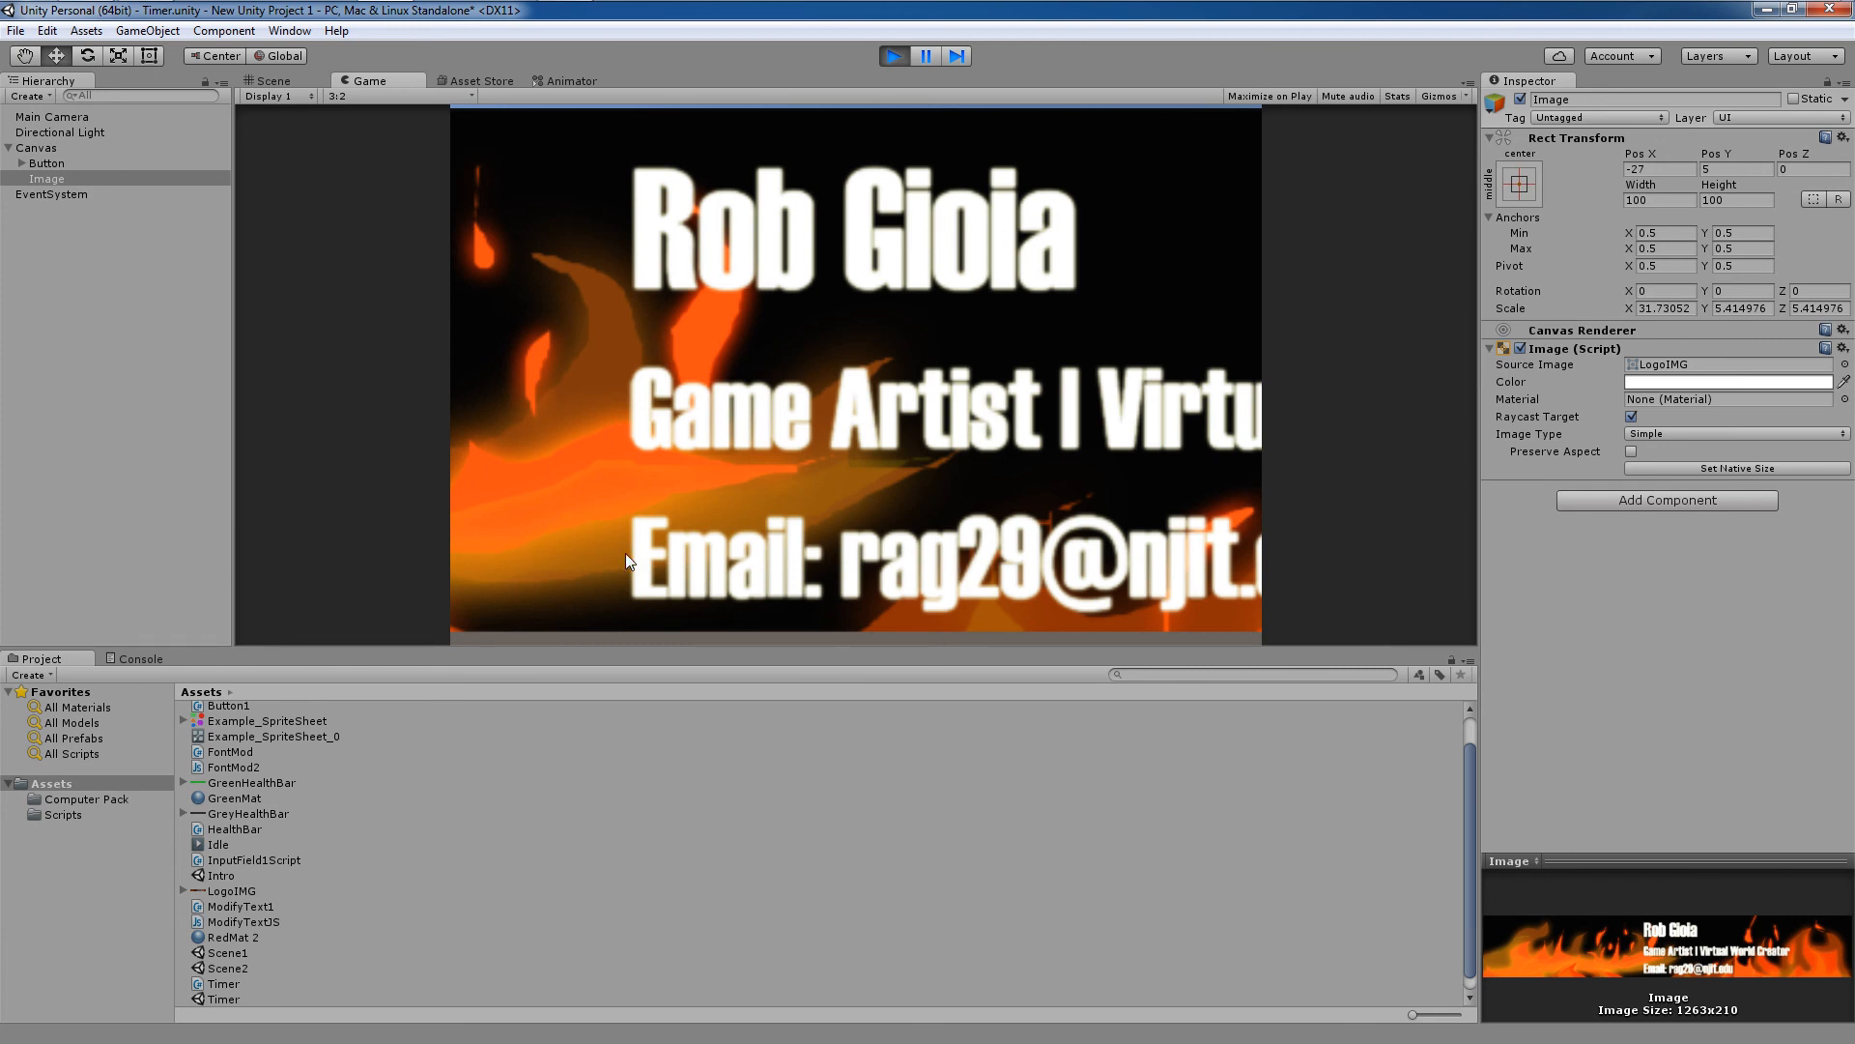
mouse_move(1060, 364)
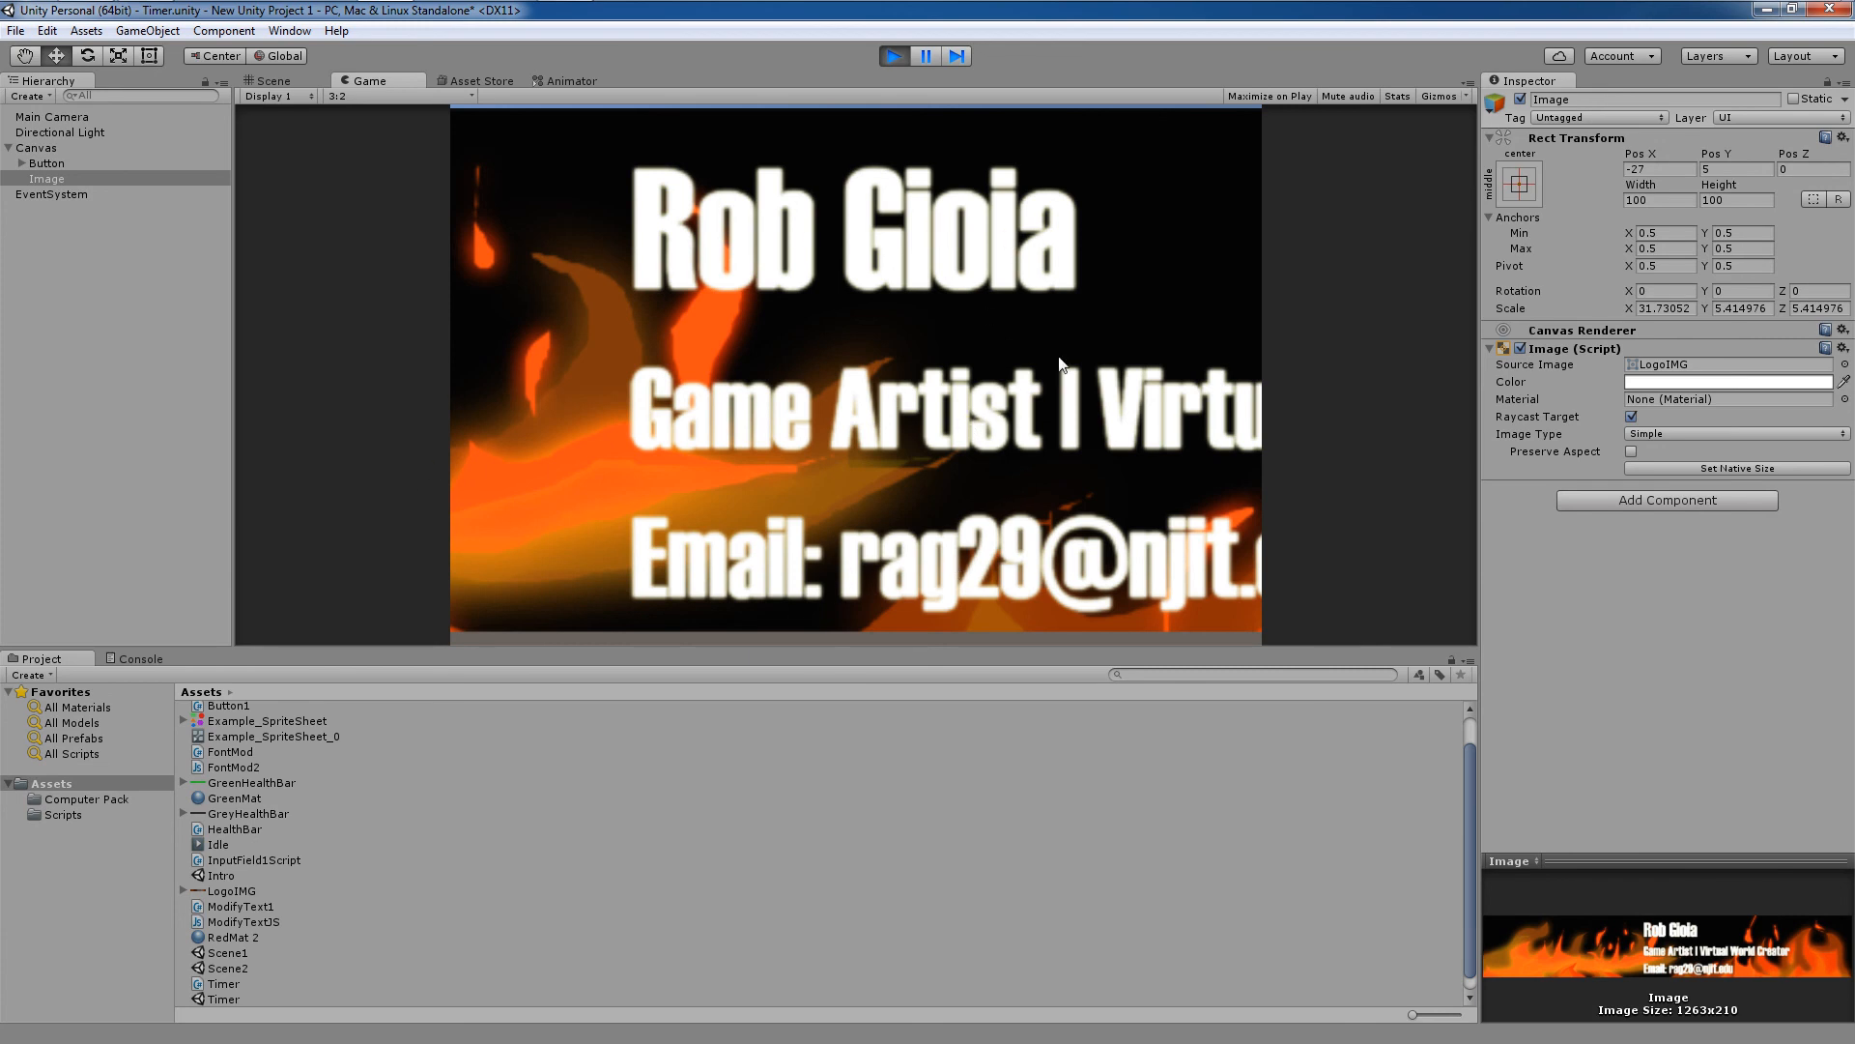
mouse_move(893, 358)
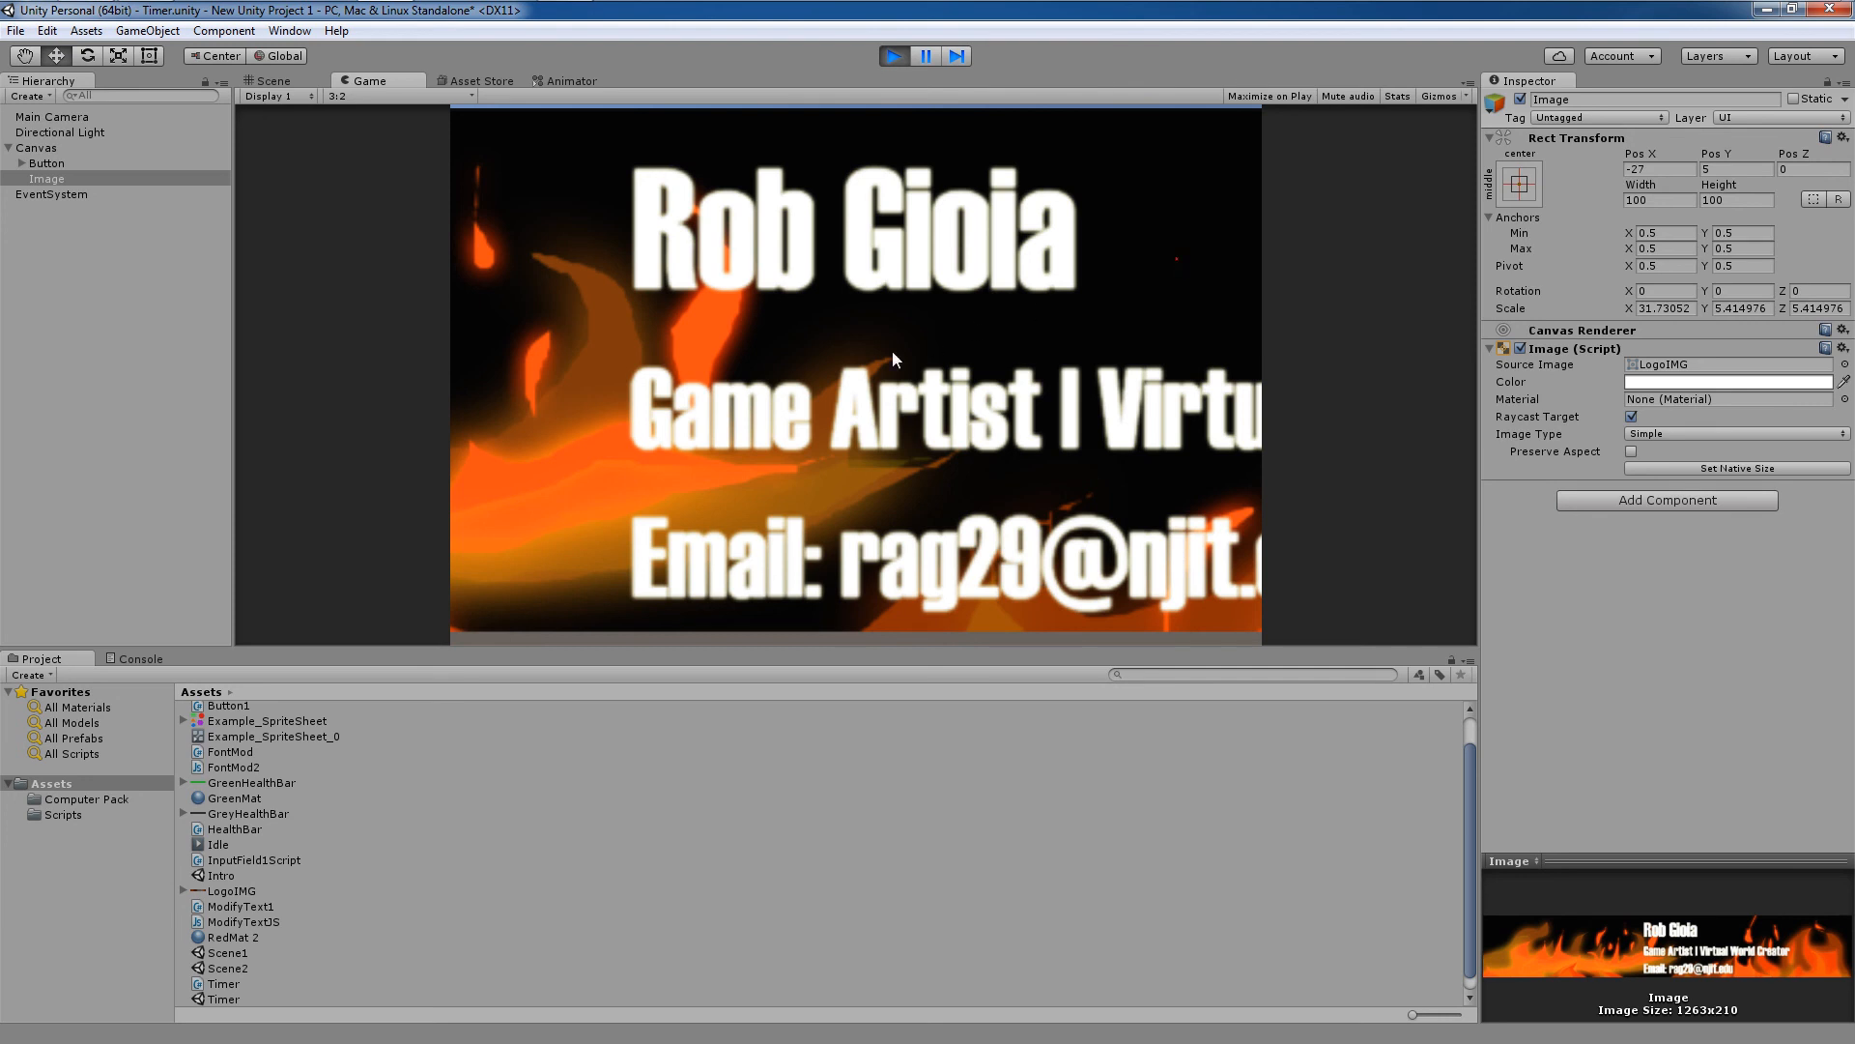
mouse_move(777, 174)
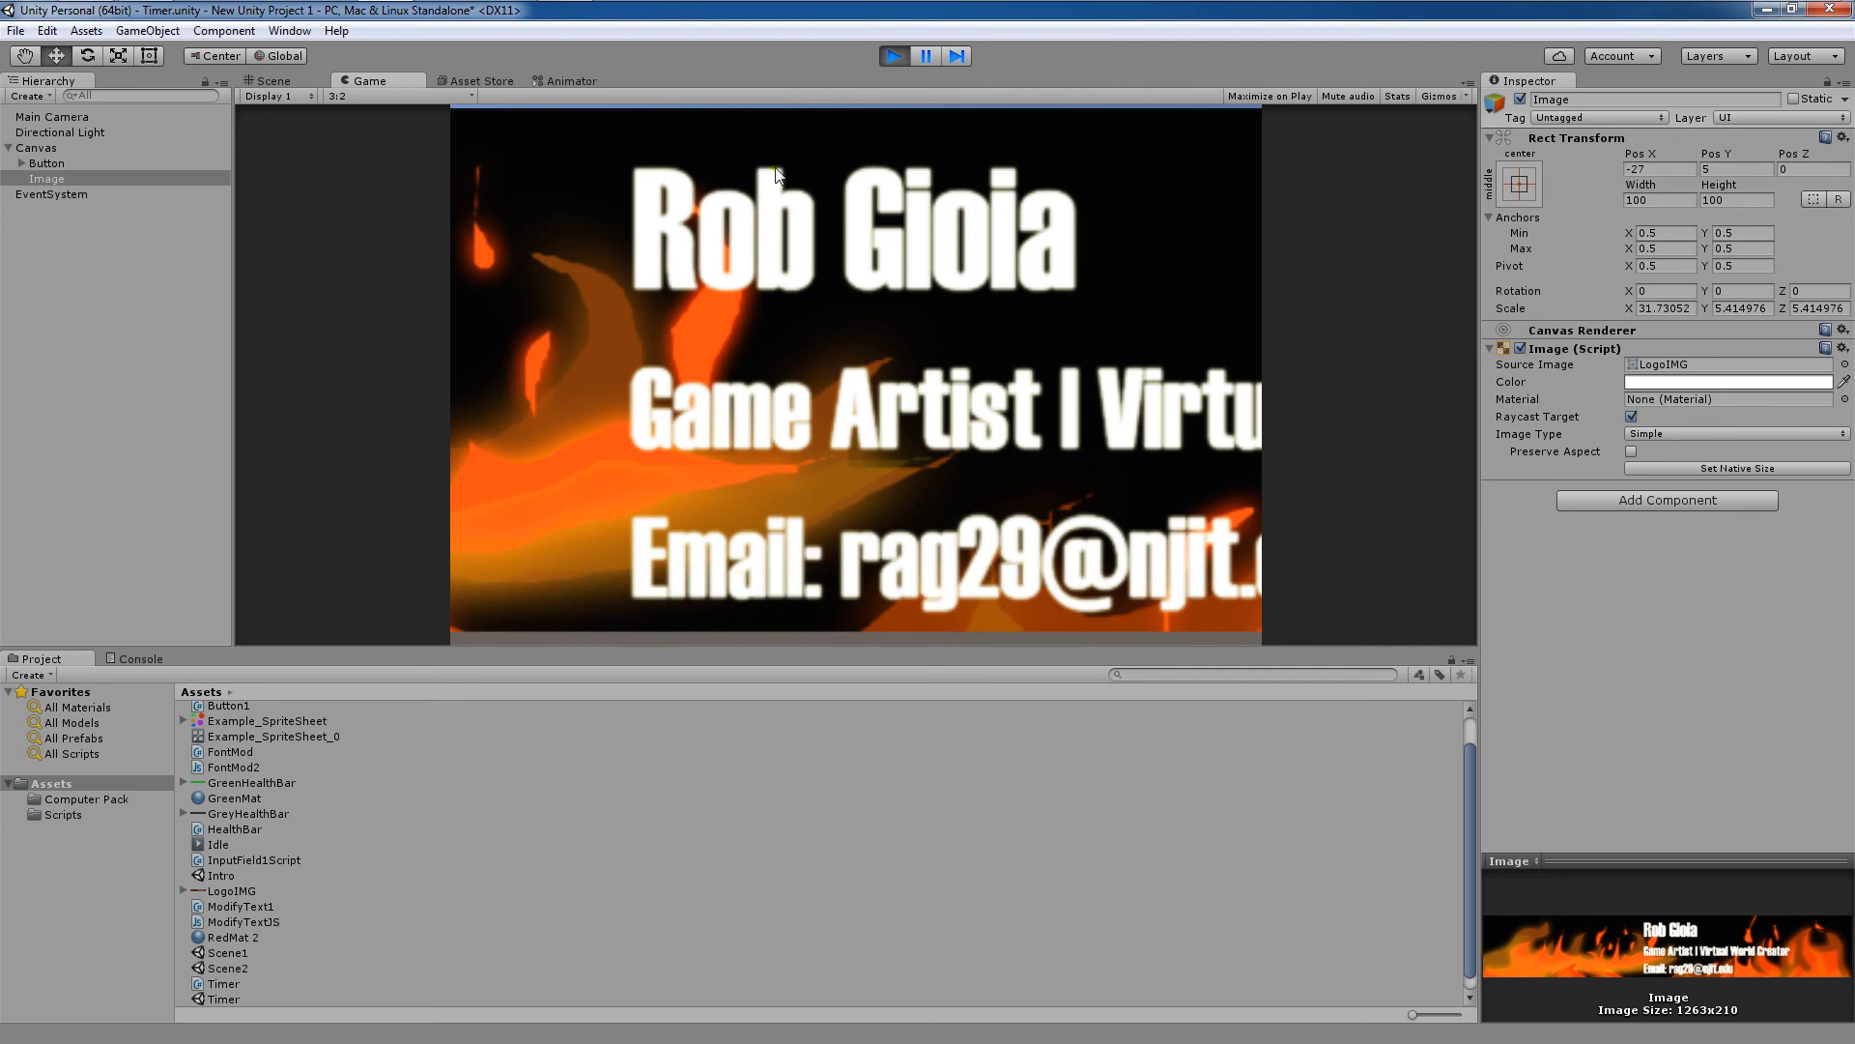
mouse_move(785, 204)
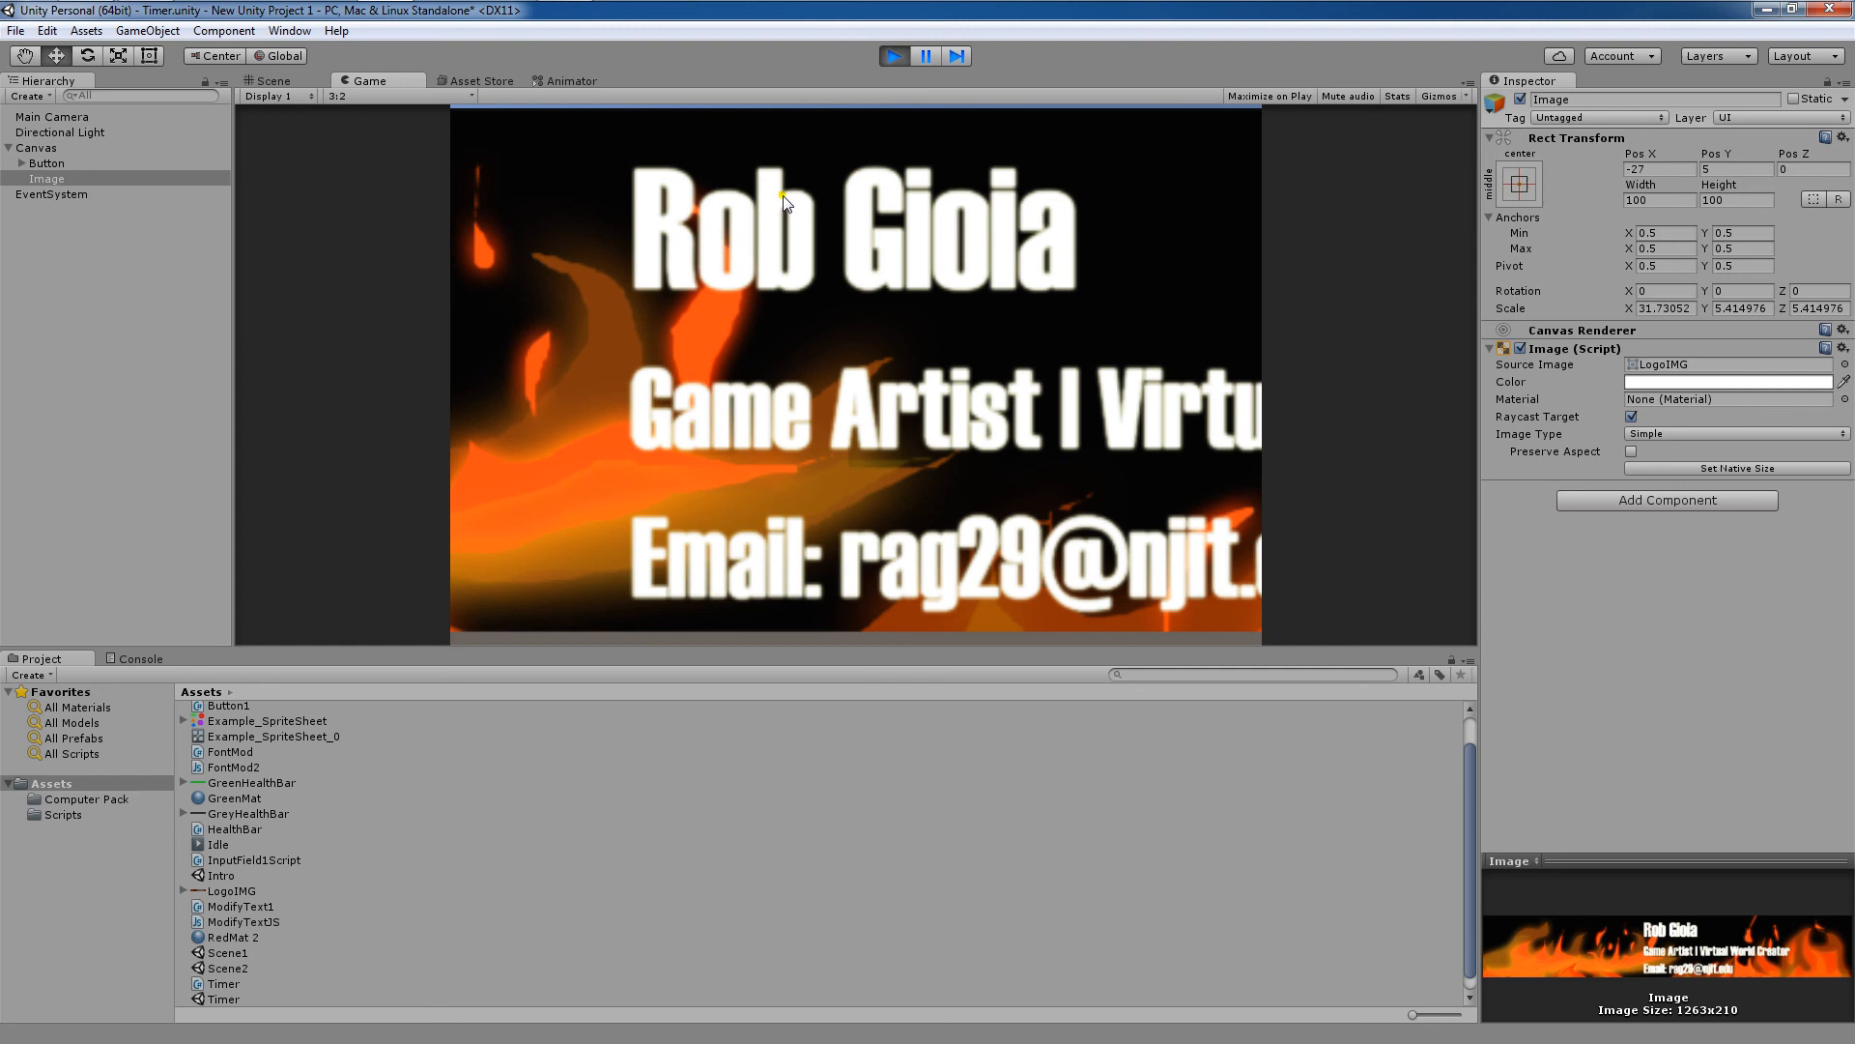
mouse_move(470, 363)
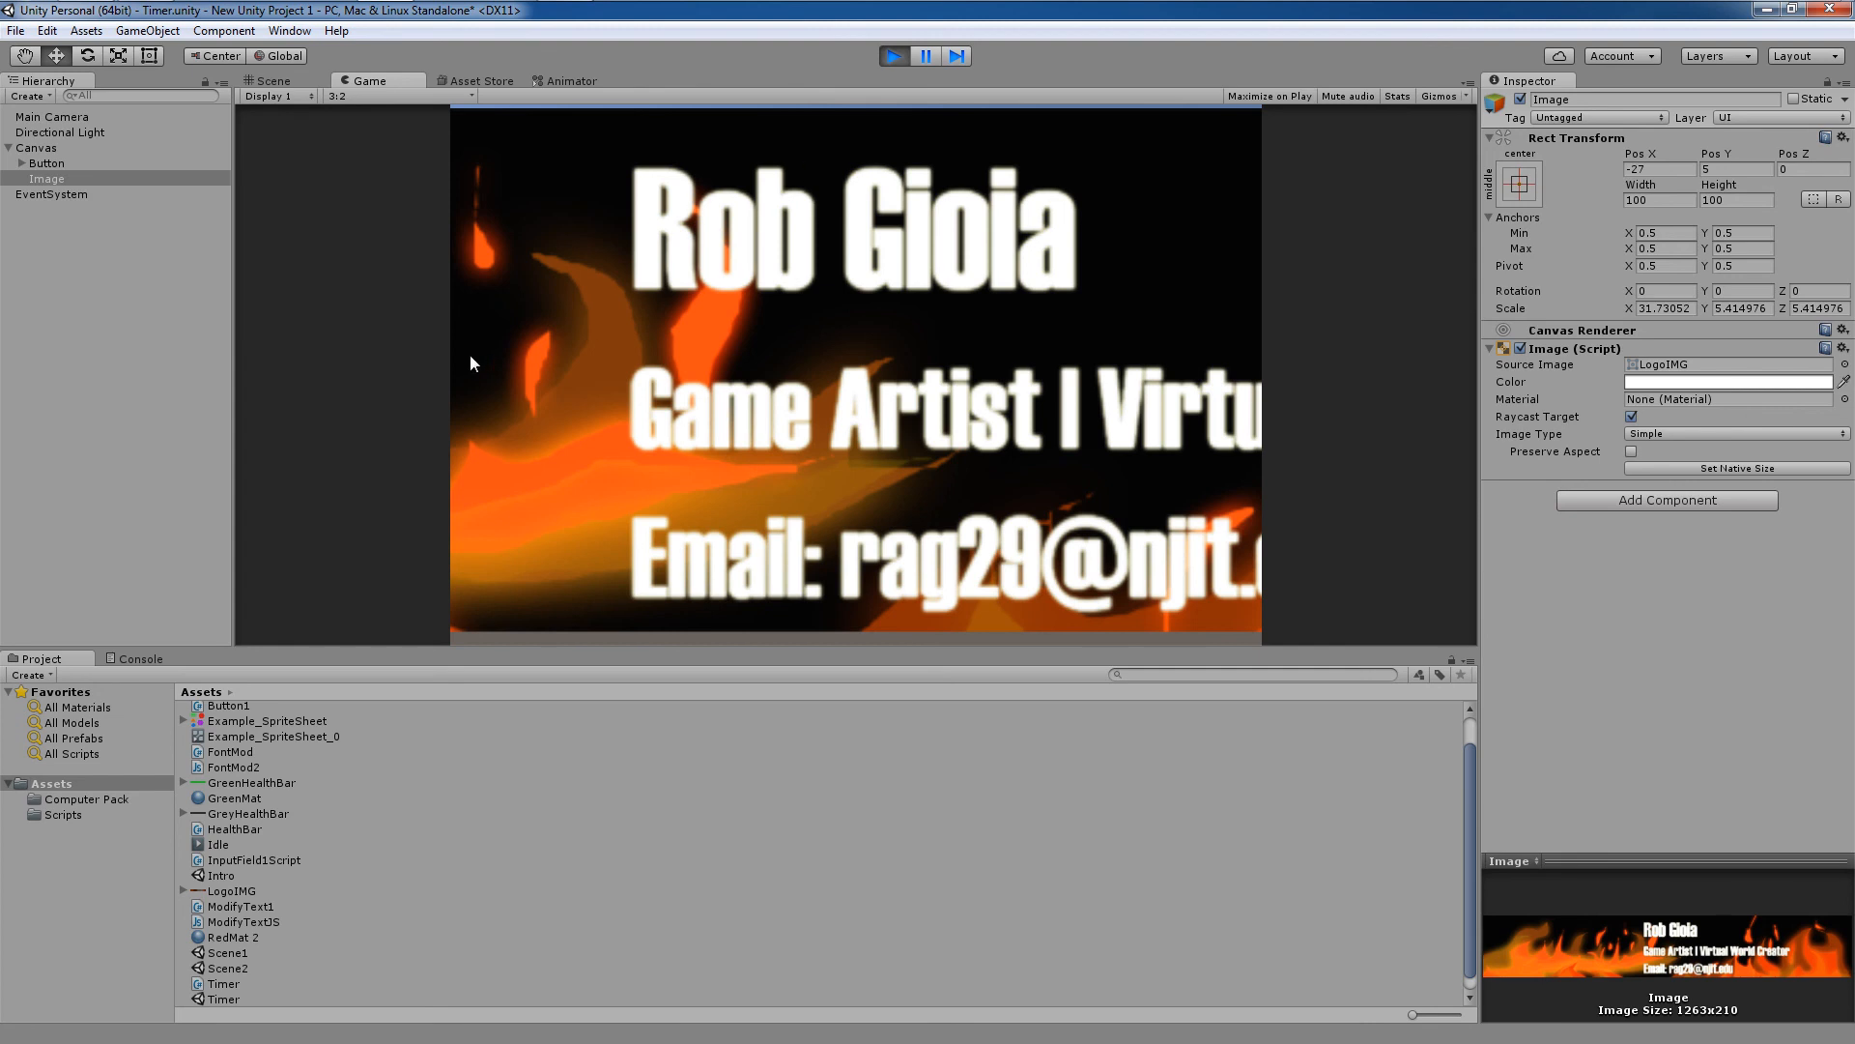